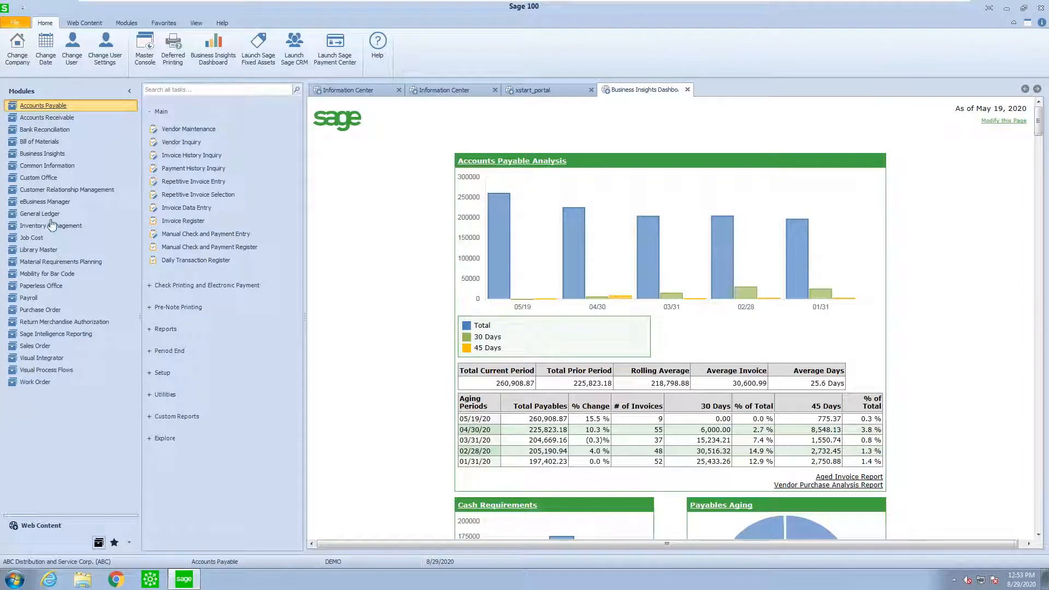
pyautogui.moveTo(97, 261)
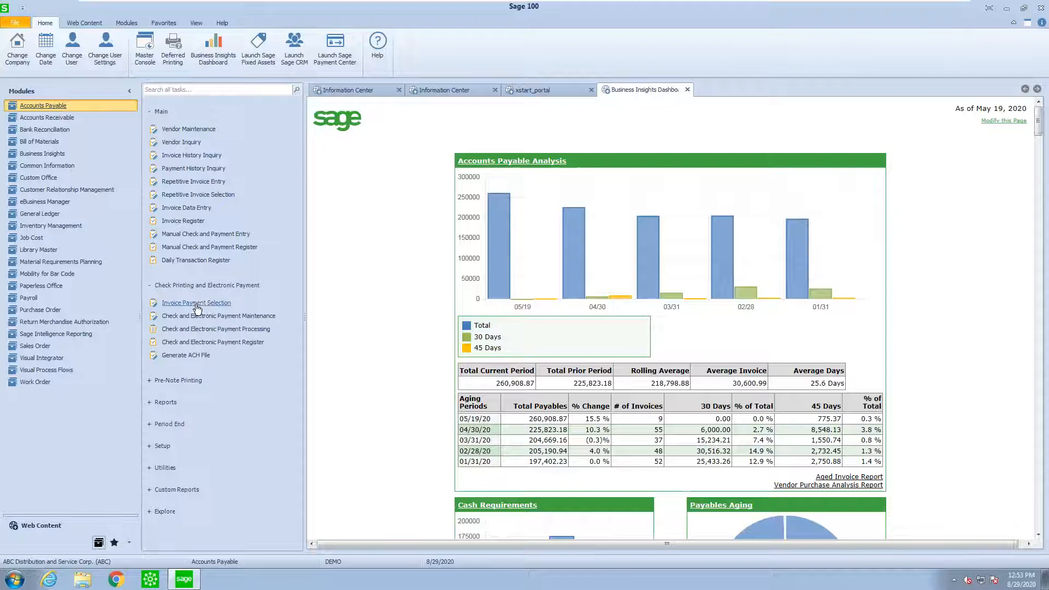
# Open Invoice Payment Selection under Check Printing and Electronic Payment.
pyautogui.click(196, 303)
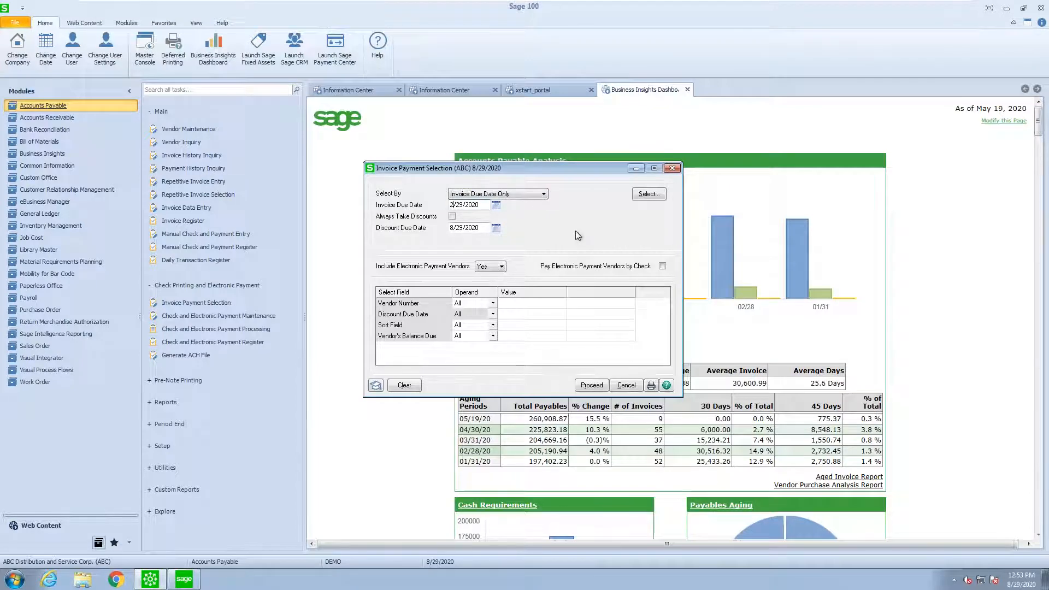
# Preview the available invoices and change the invoice due date cutoff to 12/31/2021.
pyautogui.click(646, 193)
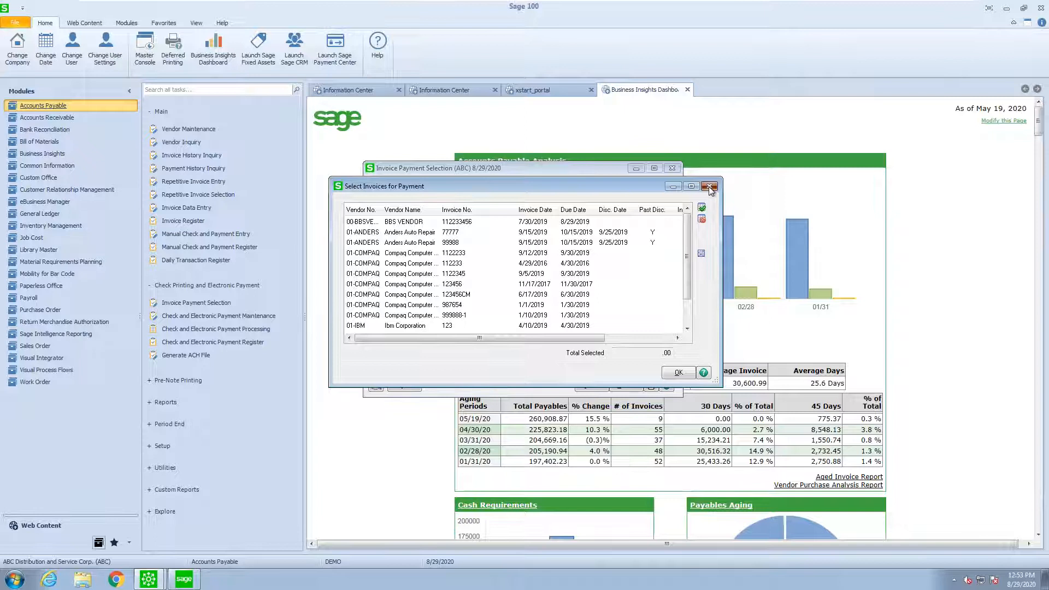
pyautogui.click(710, 187)
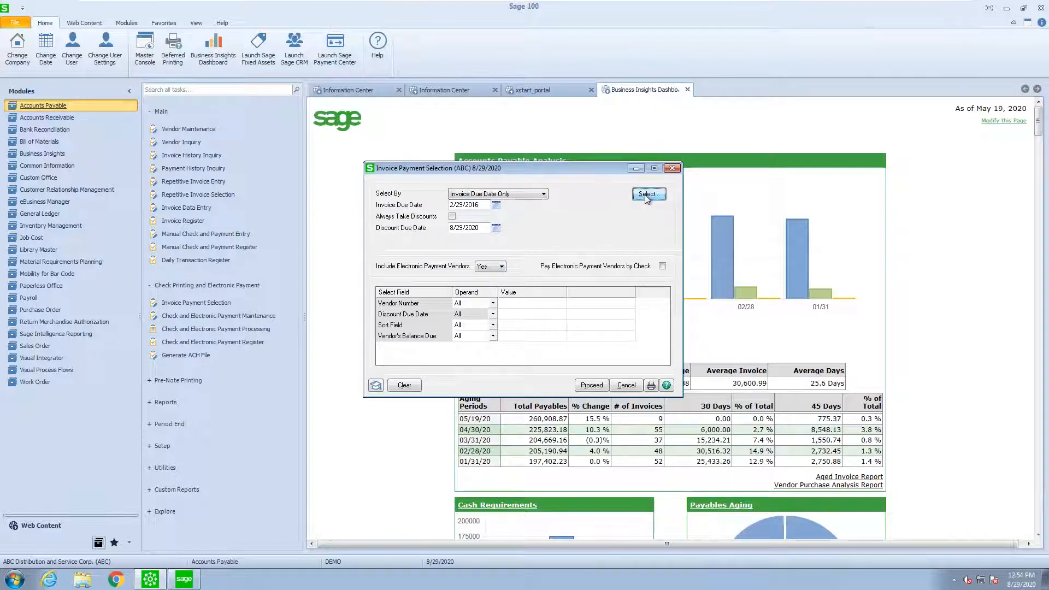
pyautogui.click(647, 194)
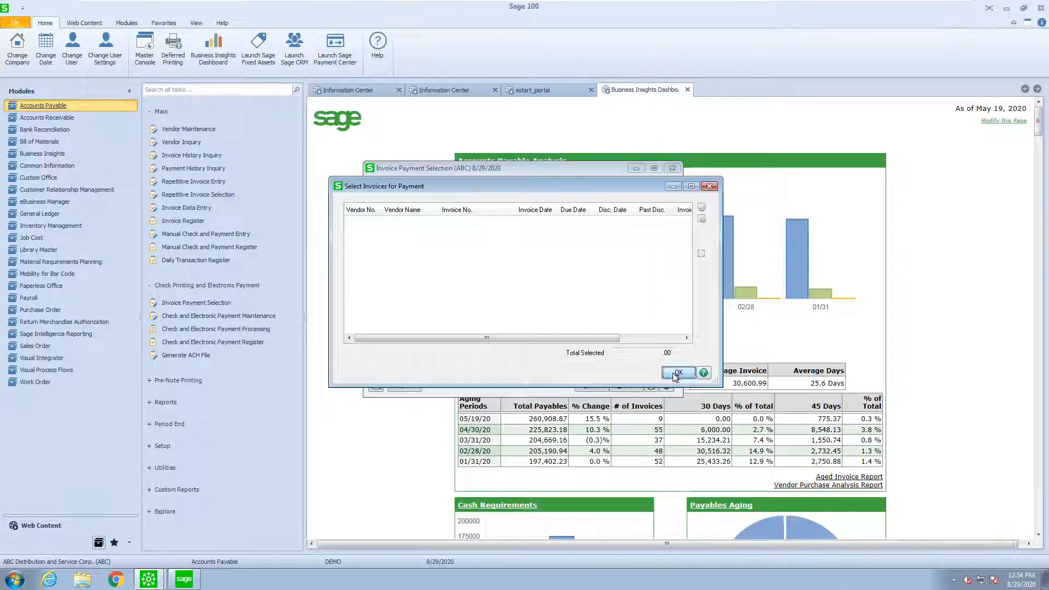
pyautogui.click(677, 373)
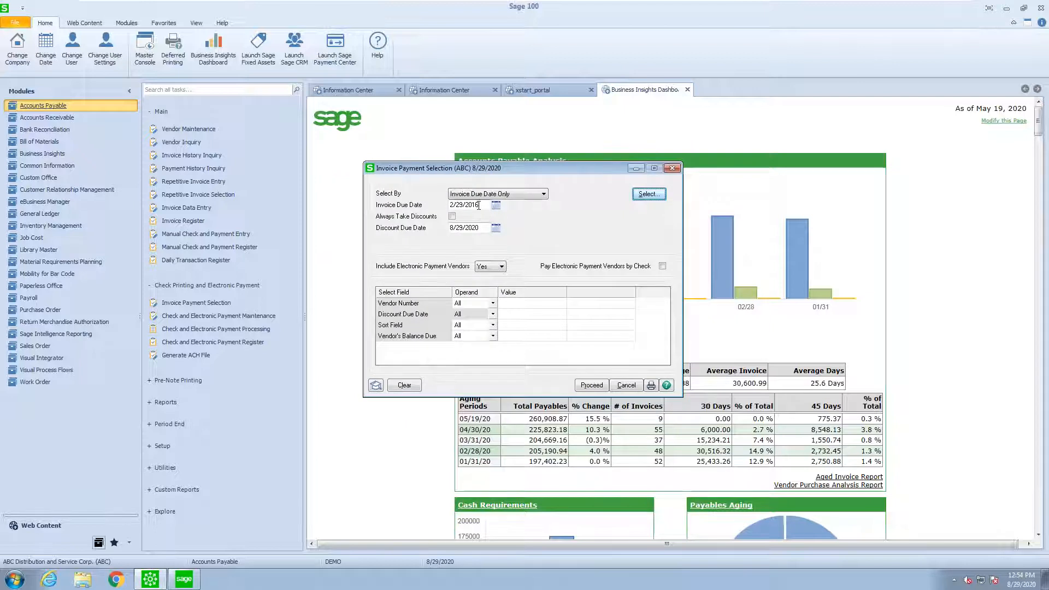
pyautogui.tripleClick(465, 204)
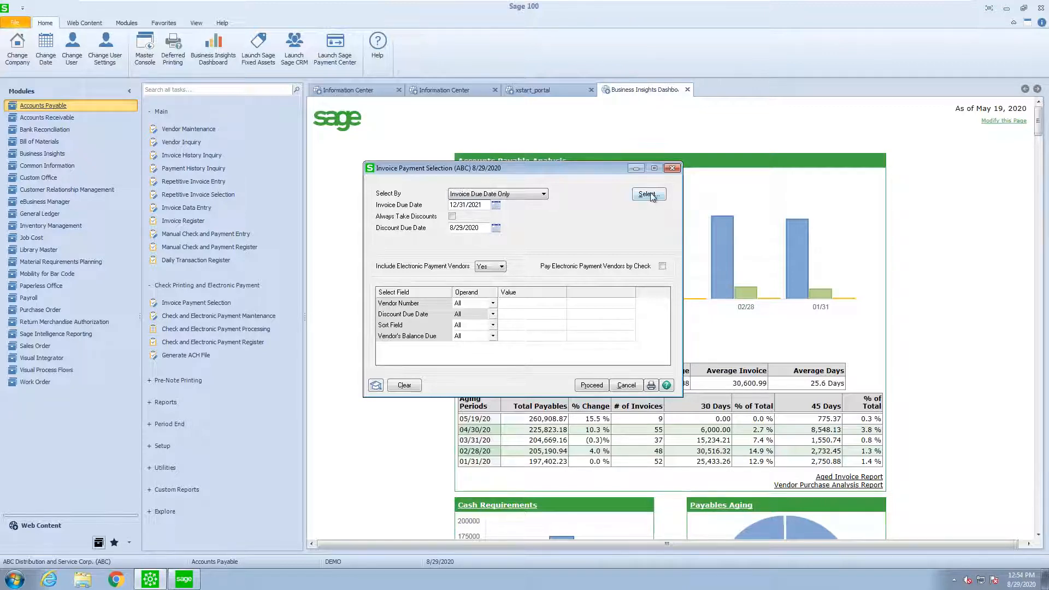
pyautogui.click(646, 194)
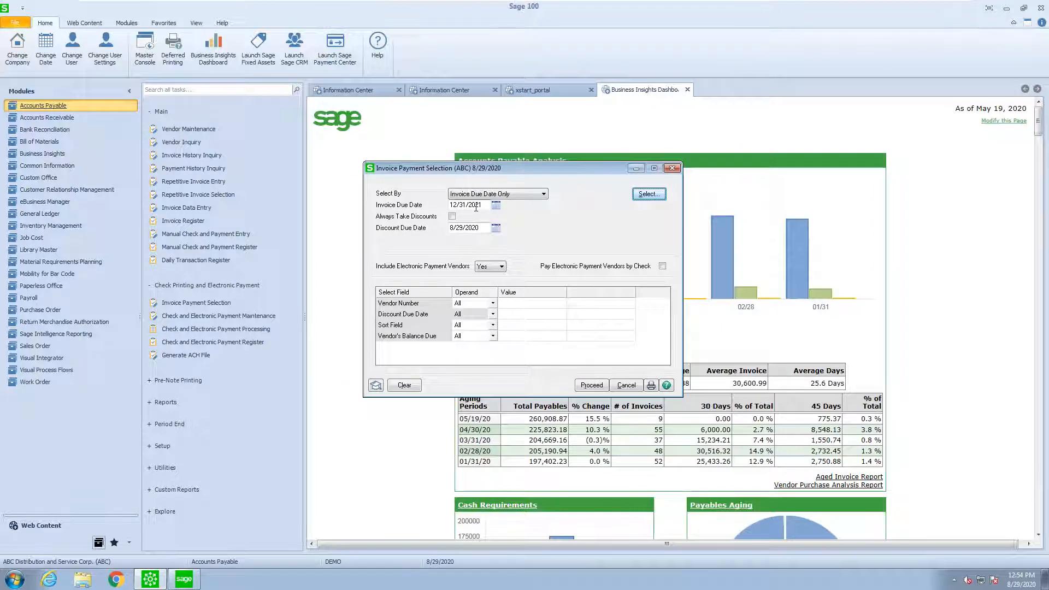
pyautogui.click(465, 205)
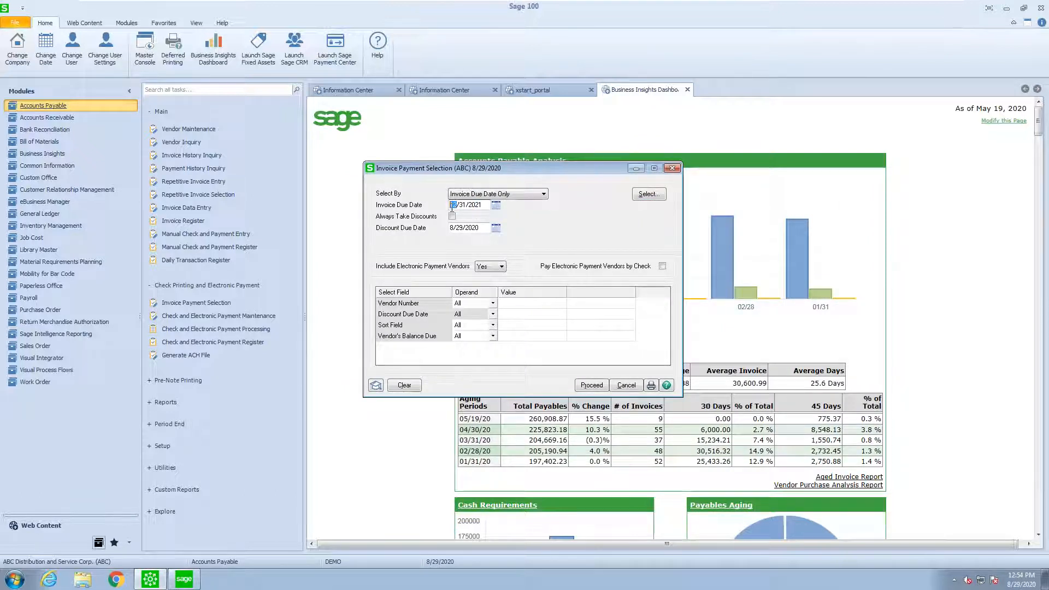
# Mark invoices due by 12/31/2021, totalling 24,738.56, for payment and confirm.
pyautogui.click(646, 194)
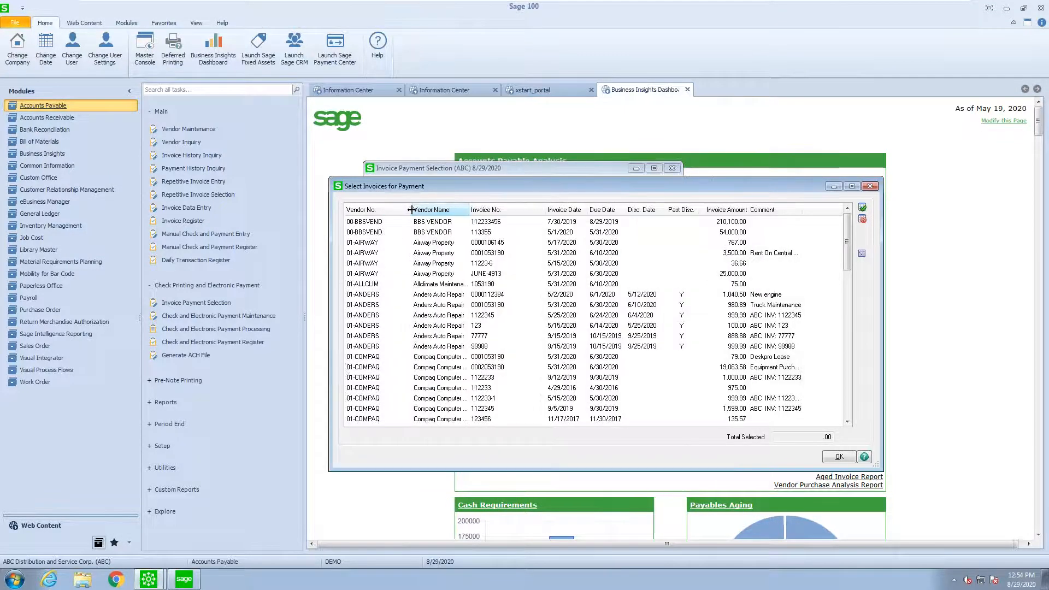
pyautogui.click(364, 222)
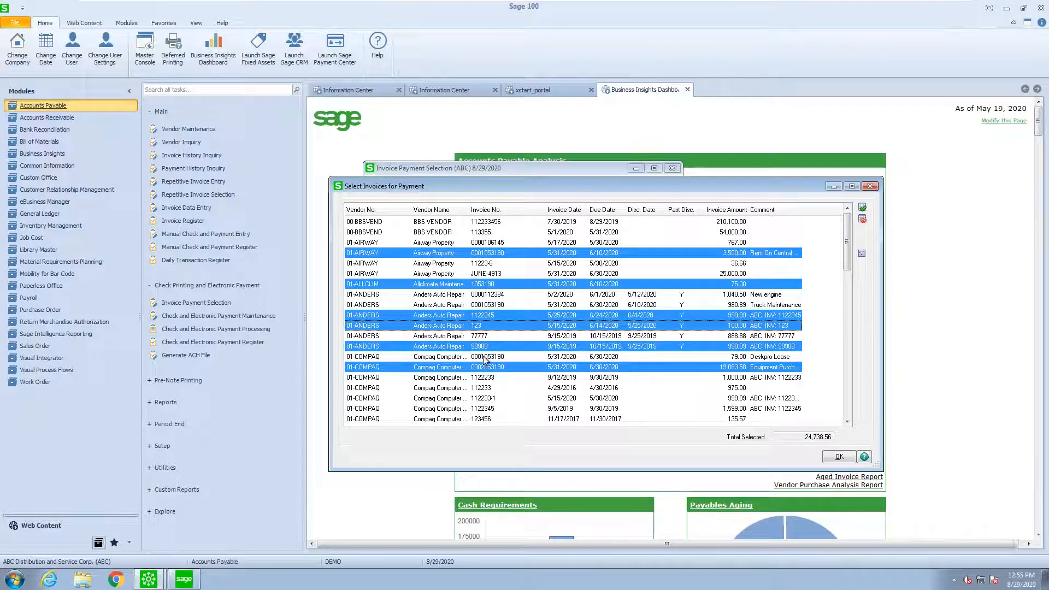
pyautogui.moveTo(387, 325)
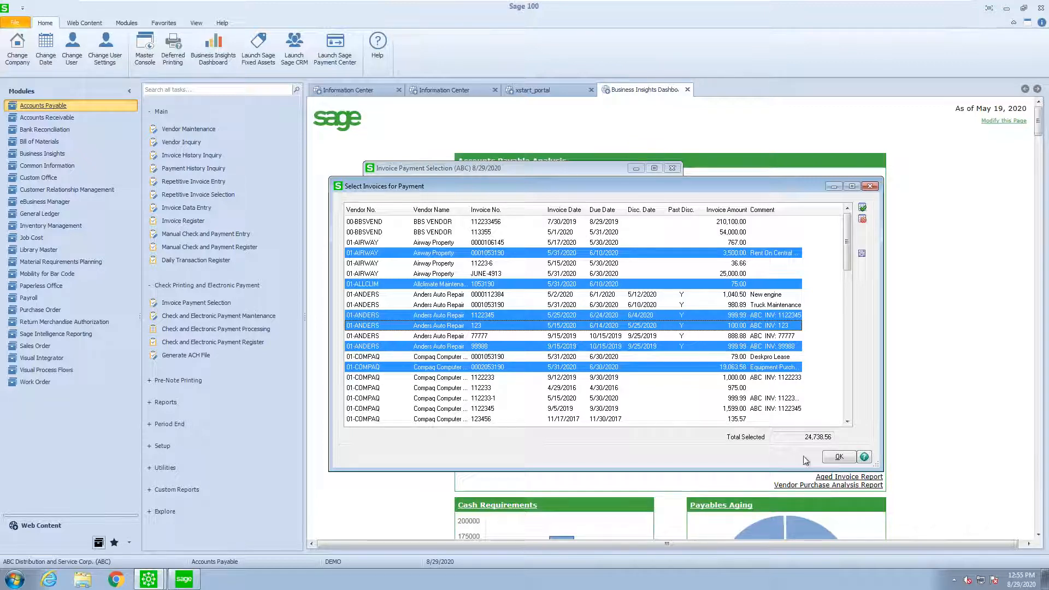
pyautogui.click(835, 457)
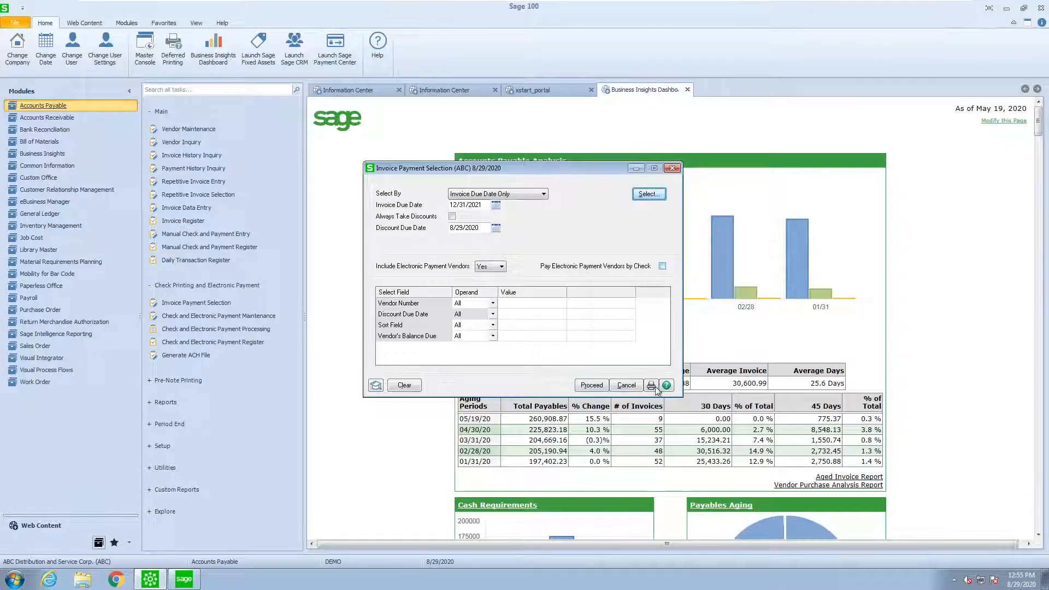
# Preview the payment selection listing at page width, then decline printing checks.
pyautogui.click(651, 385)
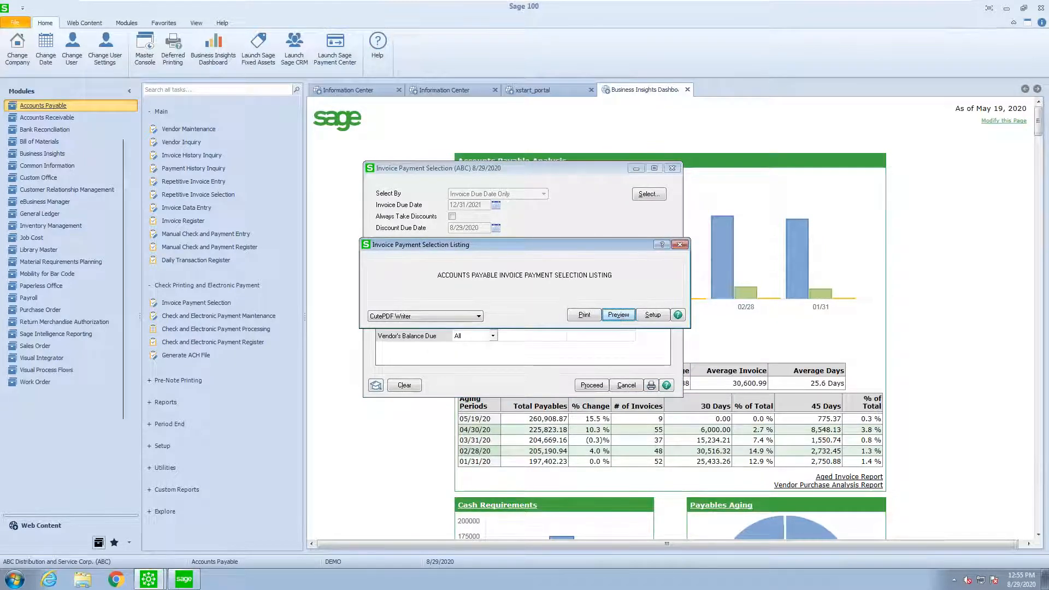
pyautogui.click(617, 315)
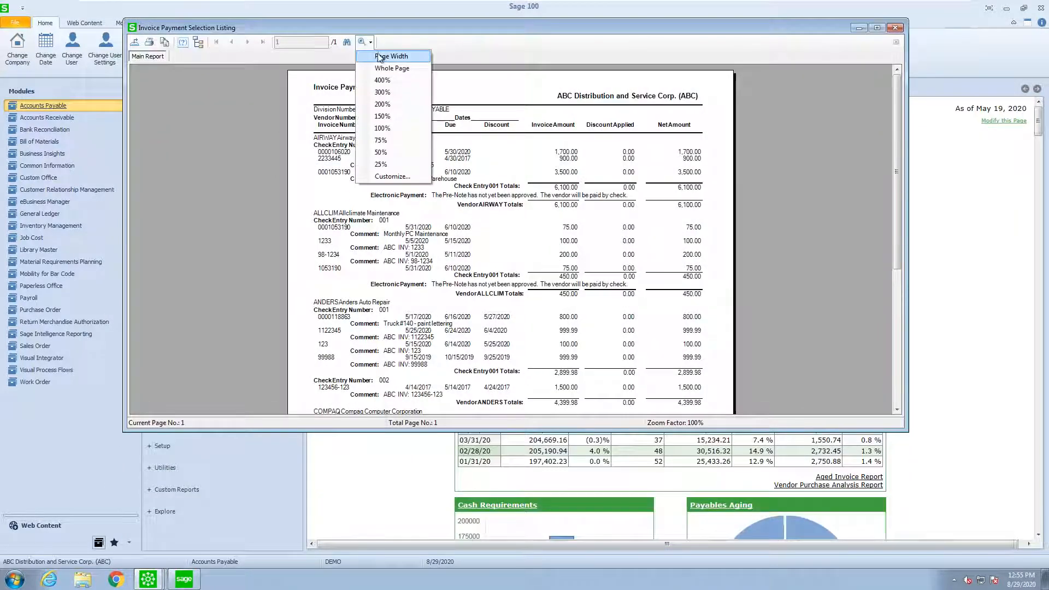
pyautogui.click(391, 56)
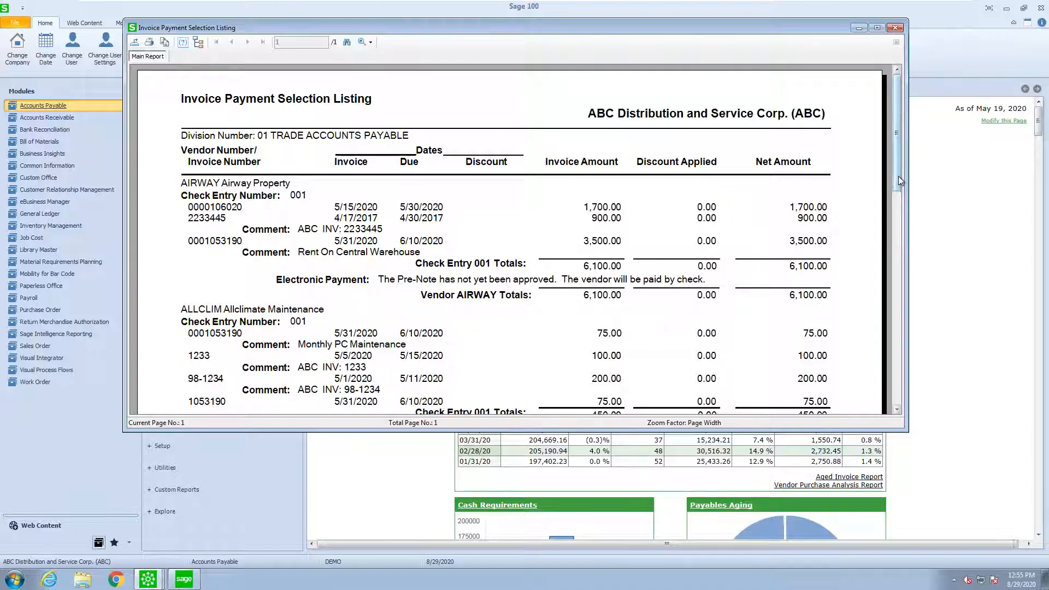
pyautogui.scroll(-3)
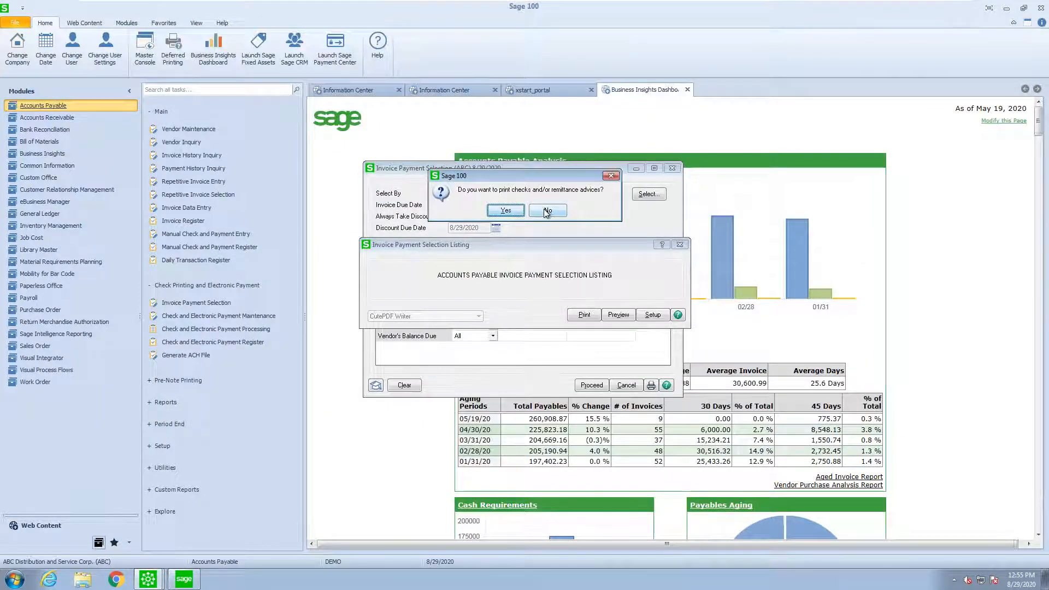
pyautogui.click(547, 210)
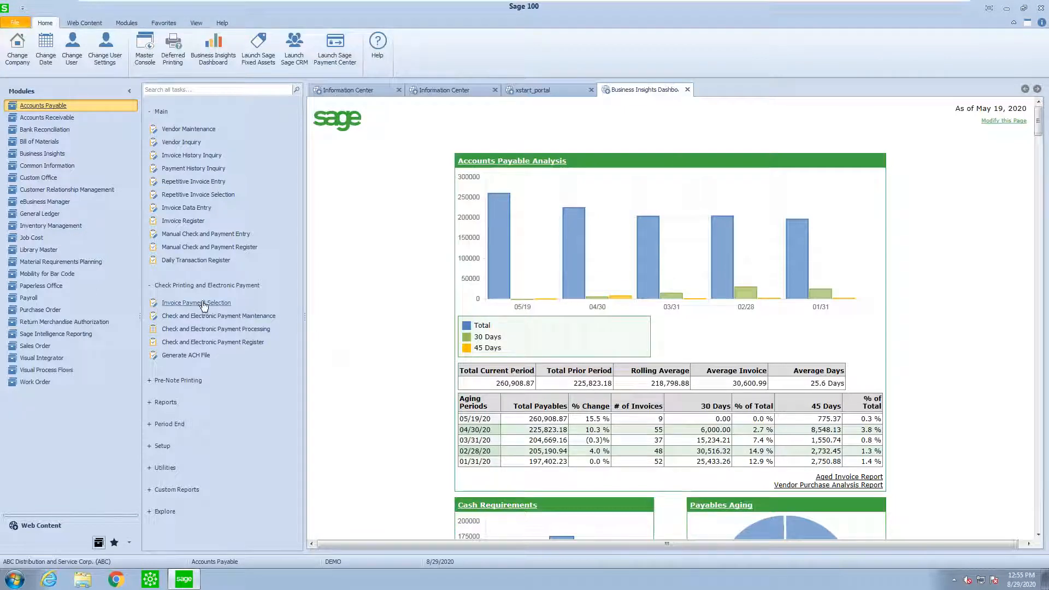
# Reopen Invoice Payment Selection and clear all existing payment selection data.
pyautogui.click(196, 303)
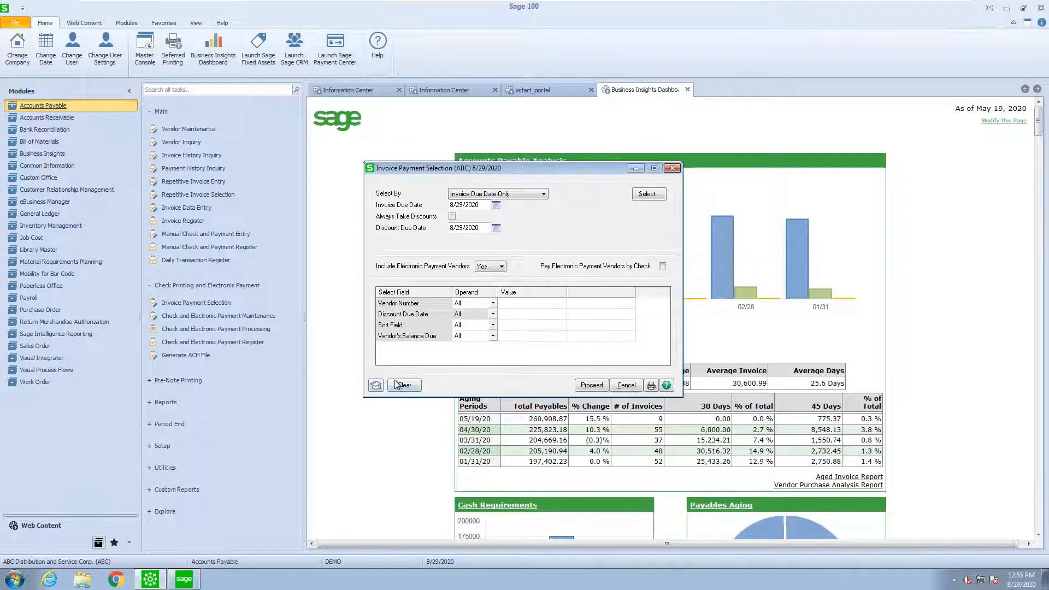
pyautogui.click(404, 385)
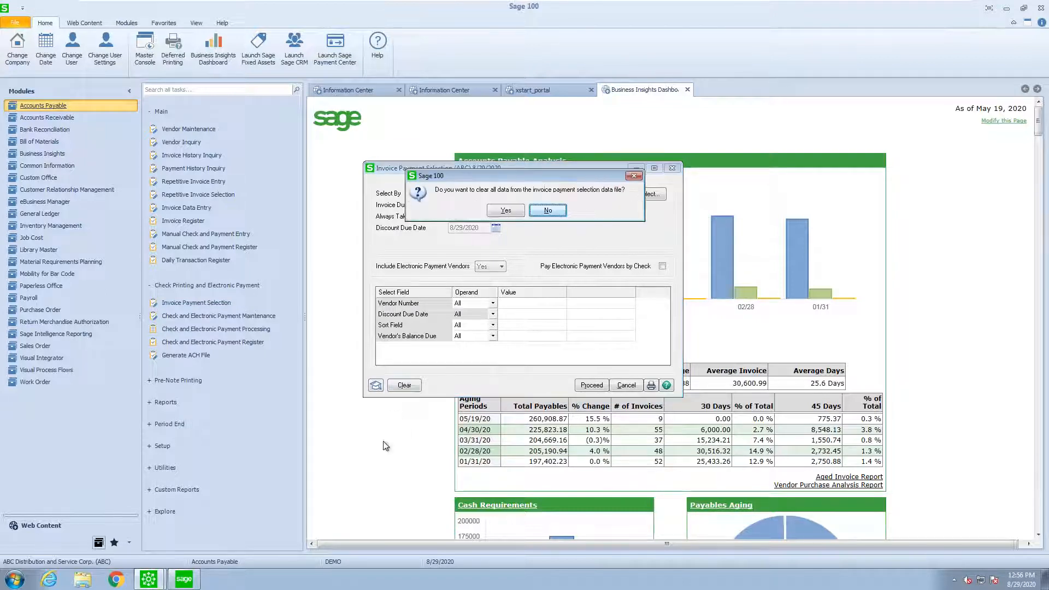
pyautogui.click(505, 210)
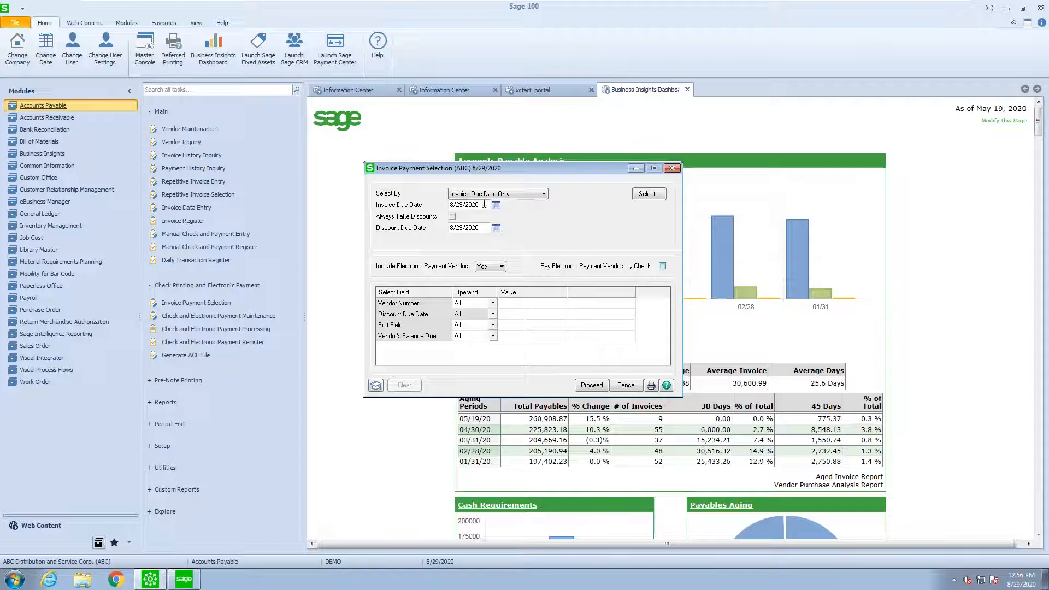
# Select three invoices totalling 2,592.00 for payment.
pyautogui.click(646, 193)
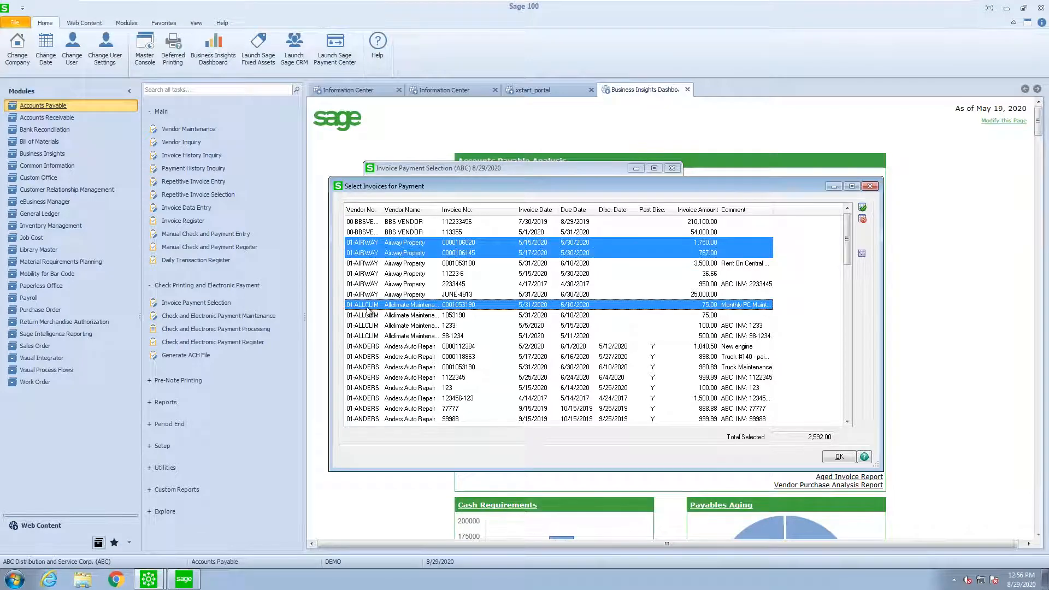
pyautogui.click(460, 346)
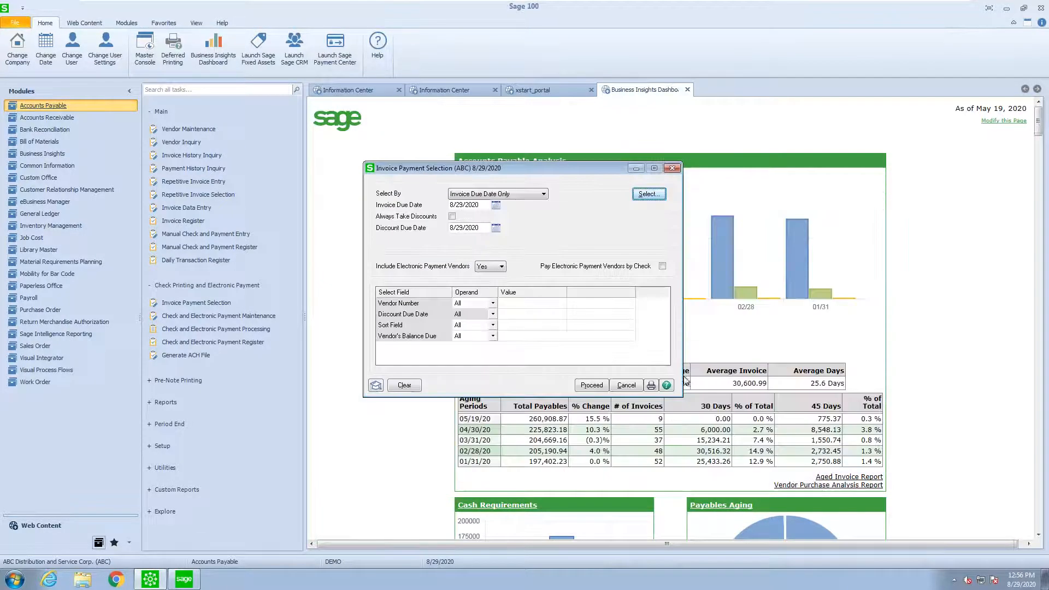
pyautogui.click(651, 385)
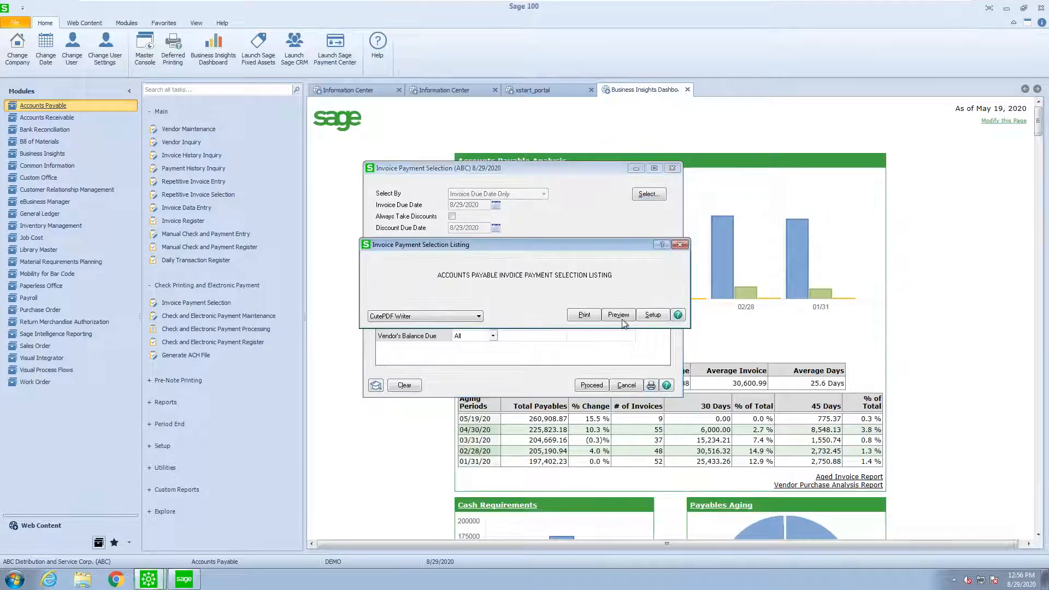
# Preview the listing of three checks totalling 3,632.50 and decline printing checks.
pyautogui.click(617, 315)
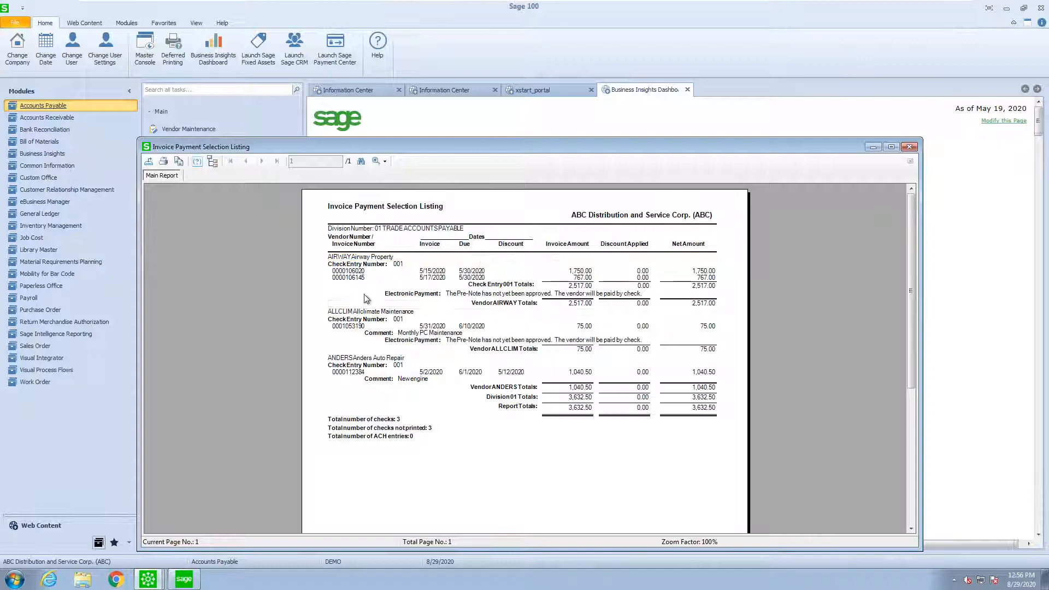
pyautogui.moveTo(385, 333)
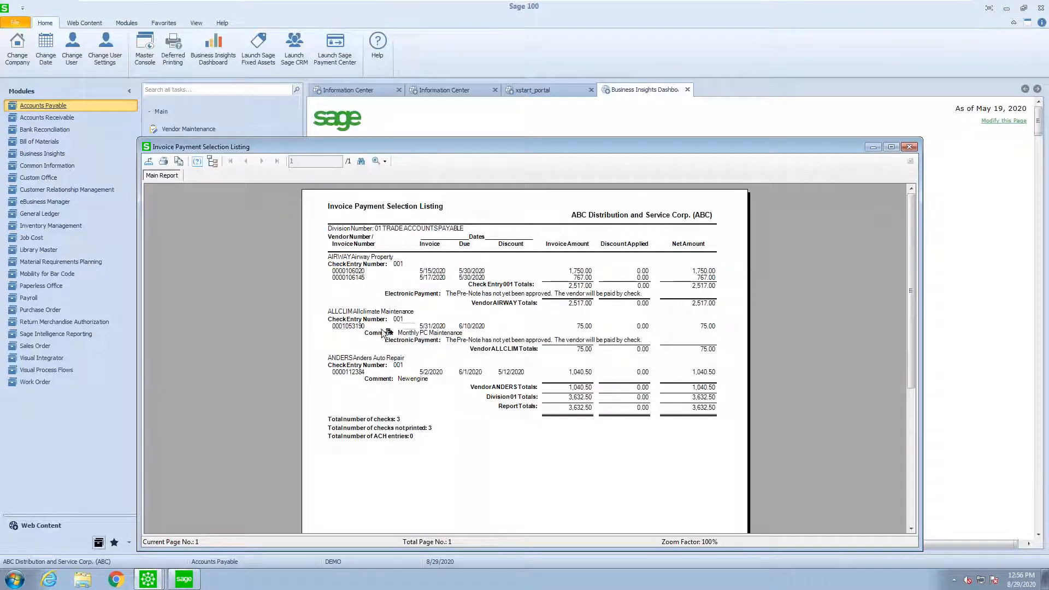
pyautogui.moveTo(861, 179)
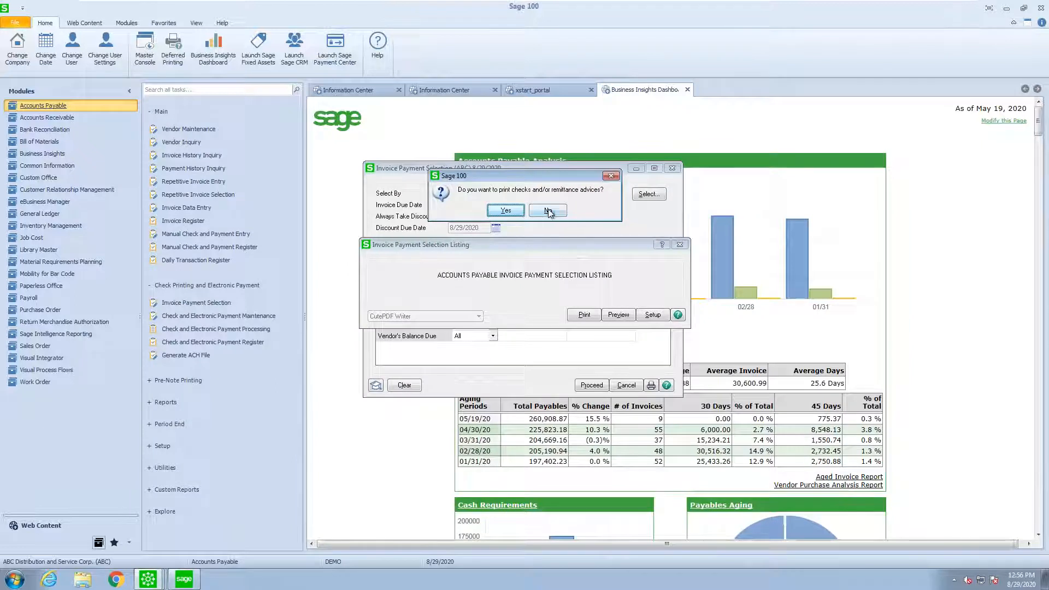
pyautogui.click(547, 210)
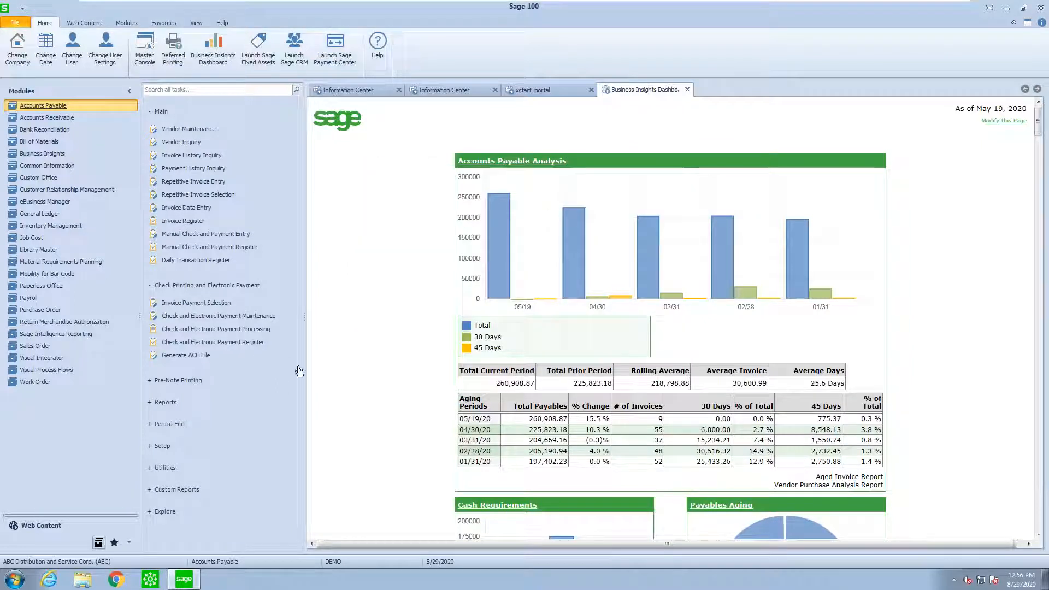
pyautogui.moveTo(218, 315)
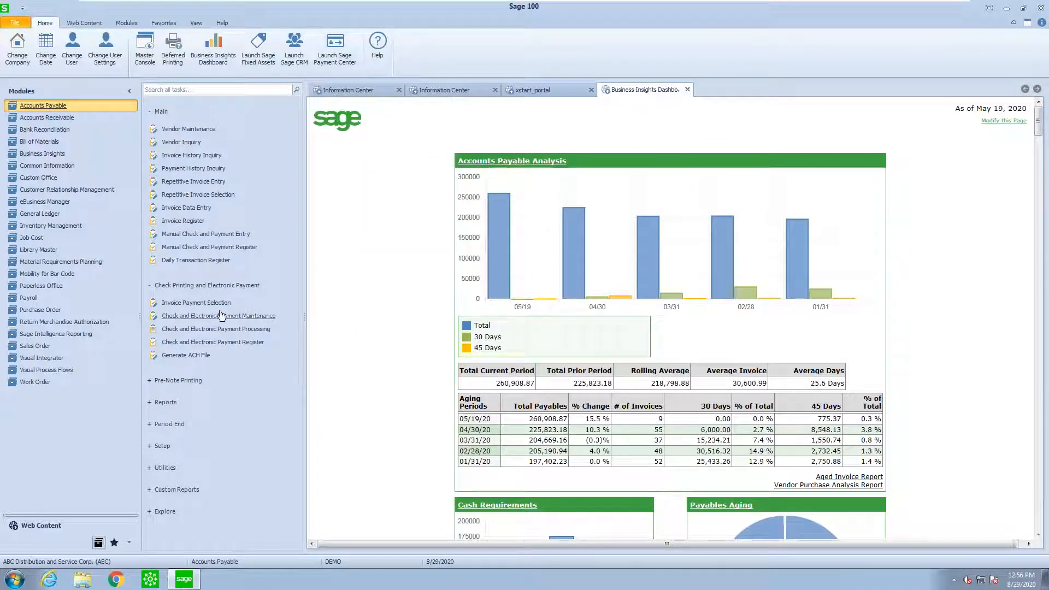
# Revise Airway Property's invoice payments to 1,700.00 and 700.00, totalling 2,400.00.
pyautogui.click(218, 315)
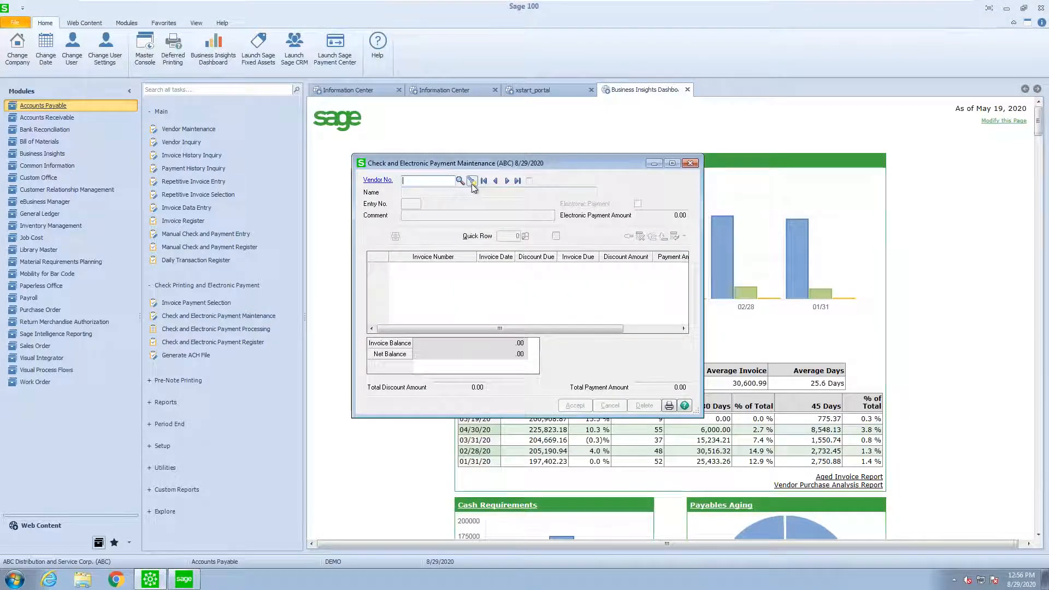
pyautogui.click(459, 181)
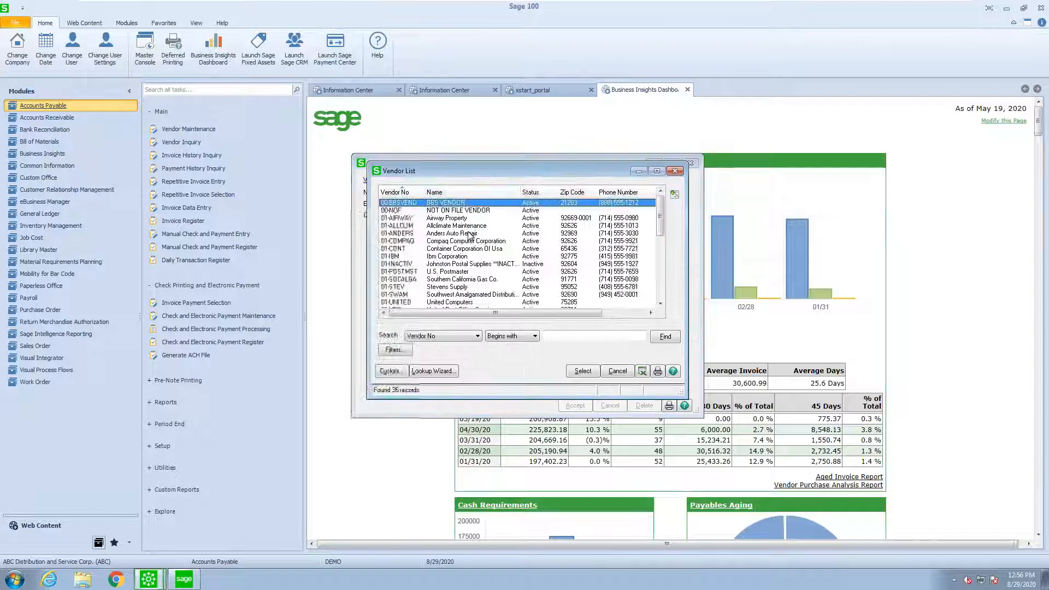
pyautogui.click(617, 371)
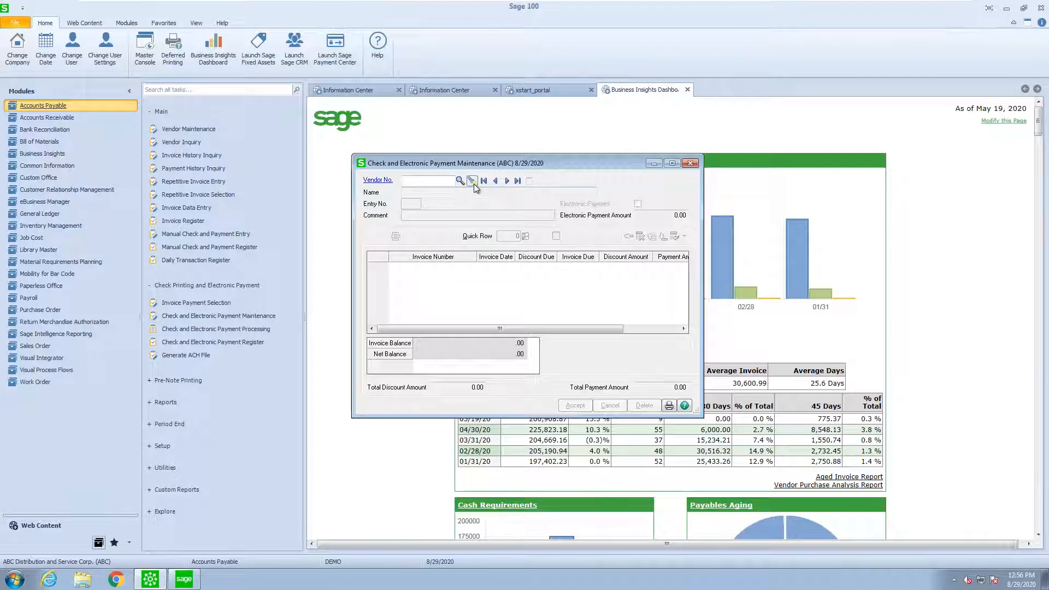
pyautogui.click(460, 181)
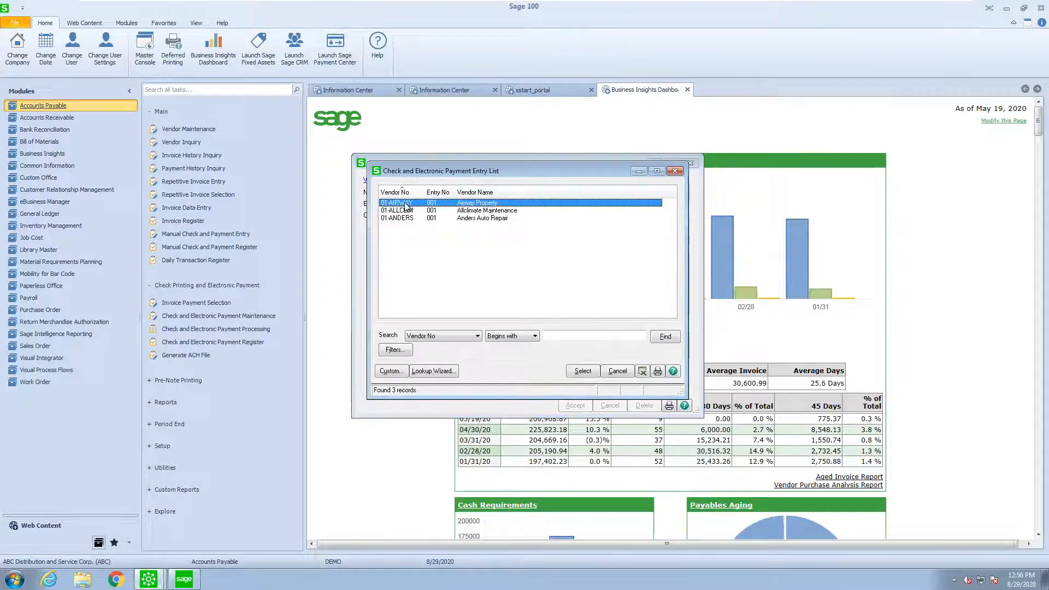
pyautogui.click(581, 370)
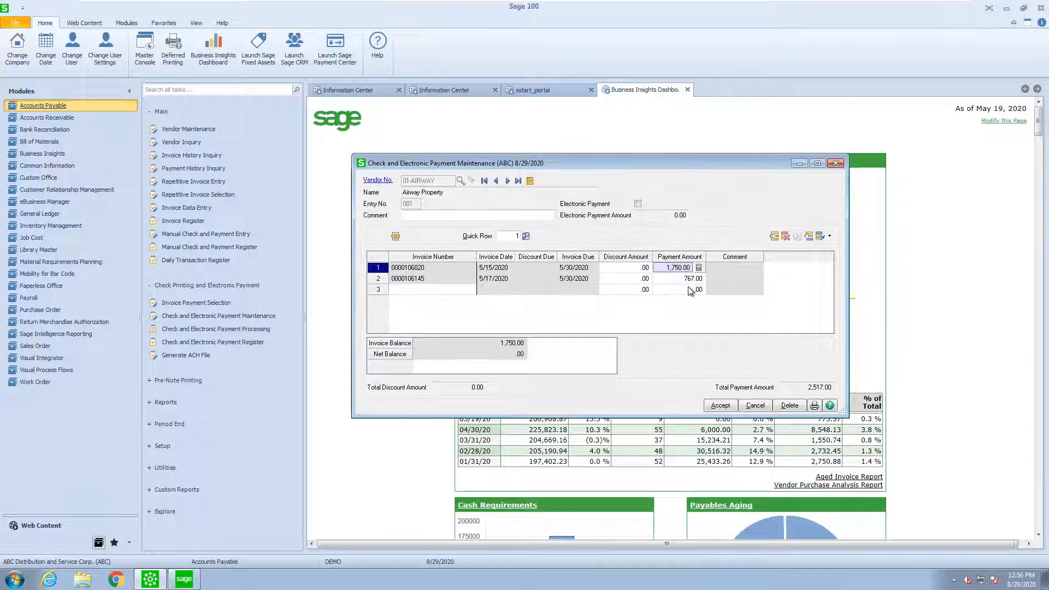
pyautogui.click(679, 278)
pyautogui.write('1,700')
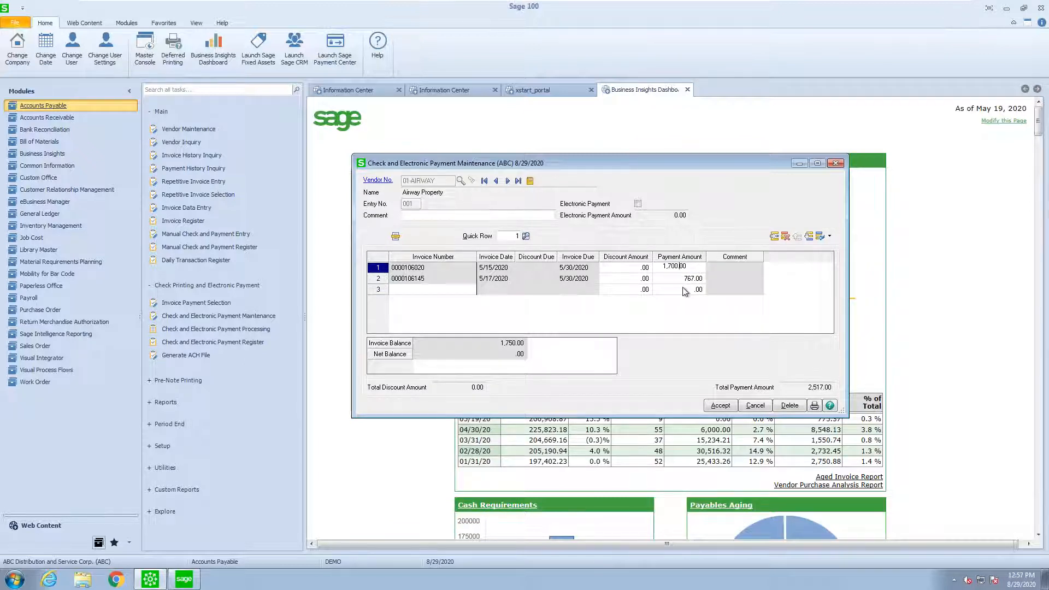
pyautogui.click(679, 278)
pyautogui.write('700')
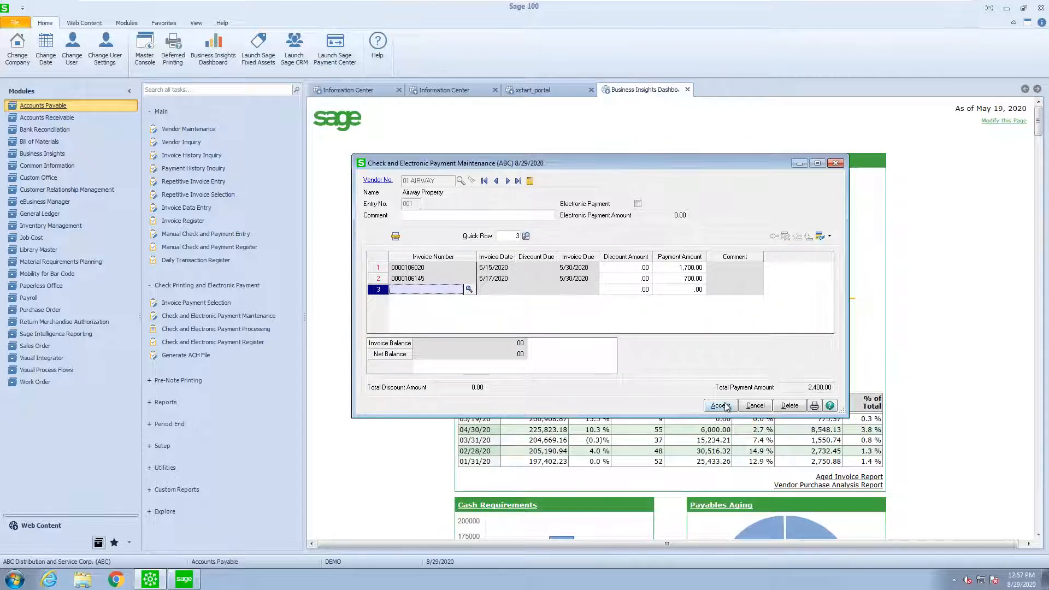
pyautogui.click(718, 406)
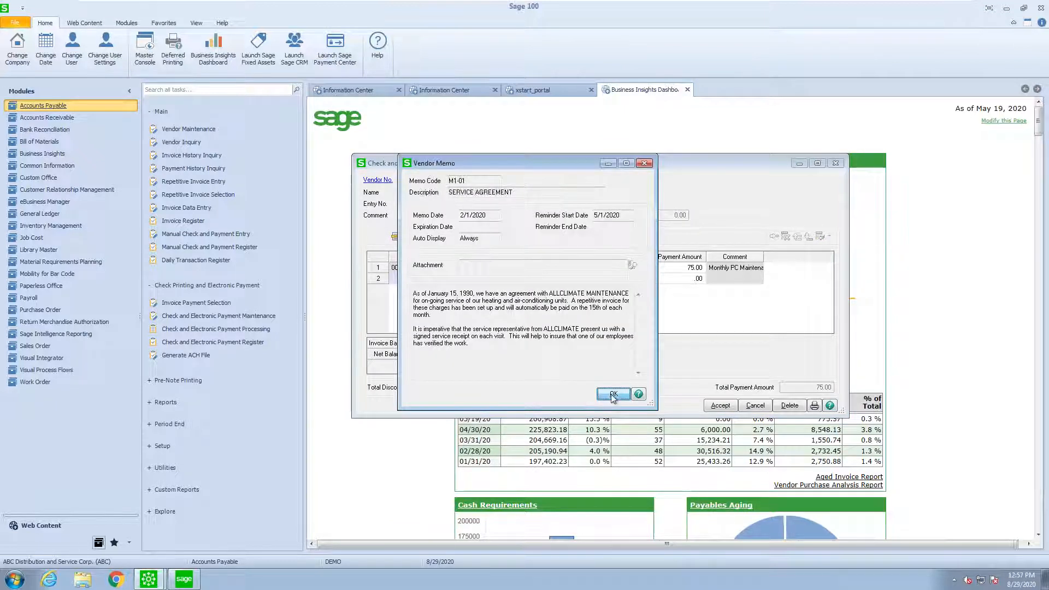
# Dismiss the Allclimate Maintenance memo and edit the Anders Auto Repair payment amount to 1,000.00.
pyautogui.click(612, 393)
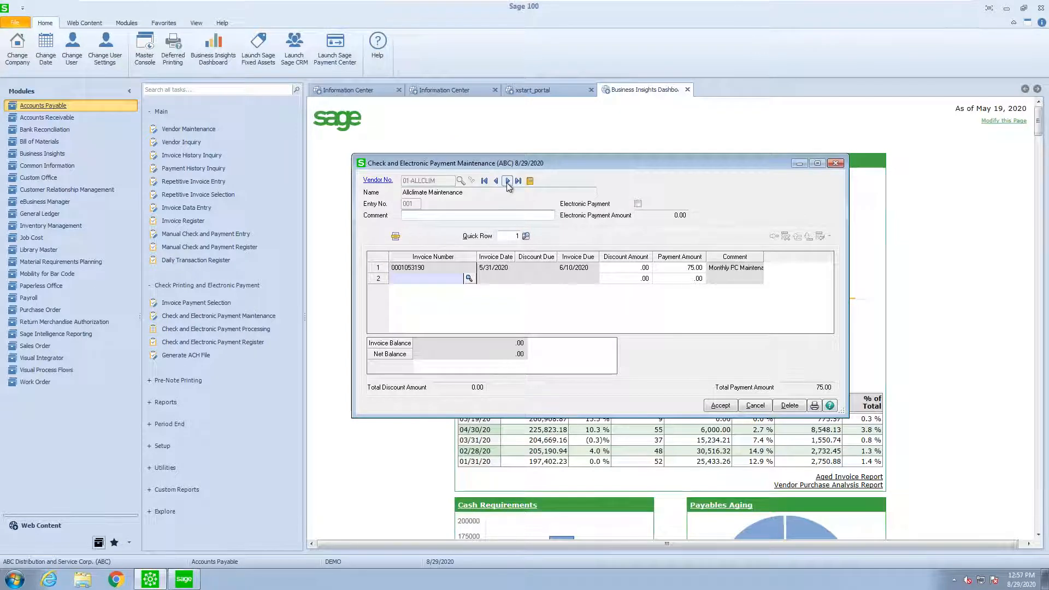
pyautogui.click(508, 181)
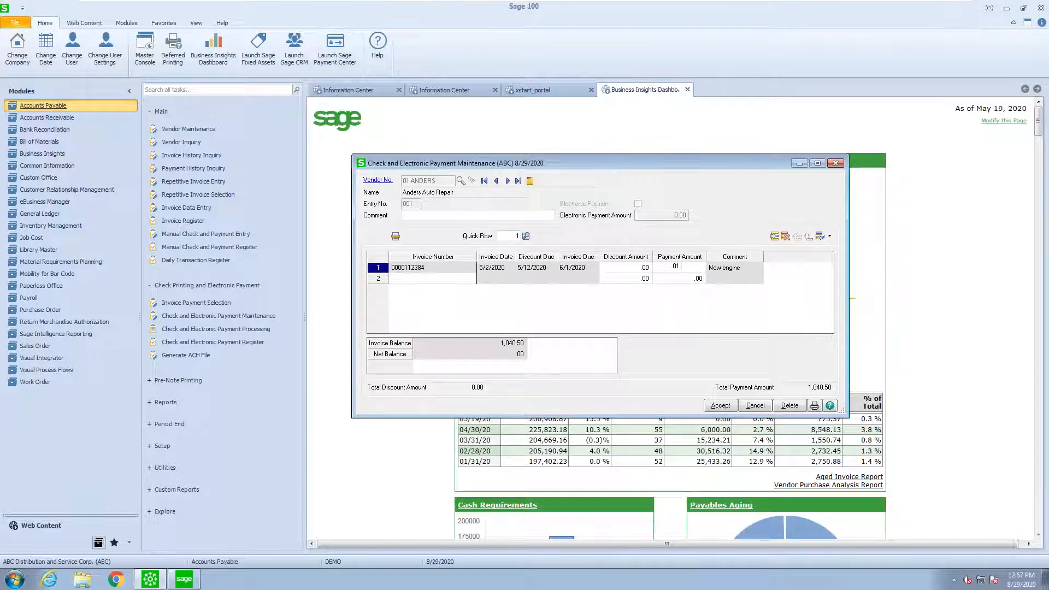
pyautogui.write('1000.00')
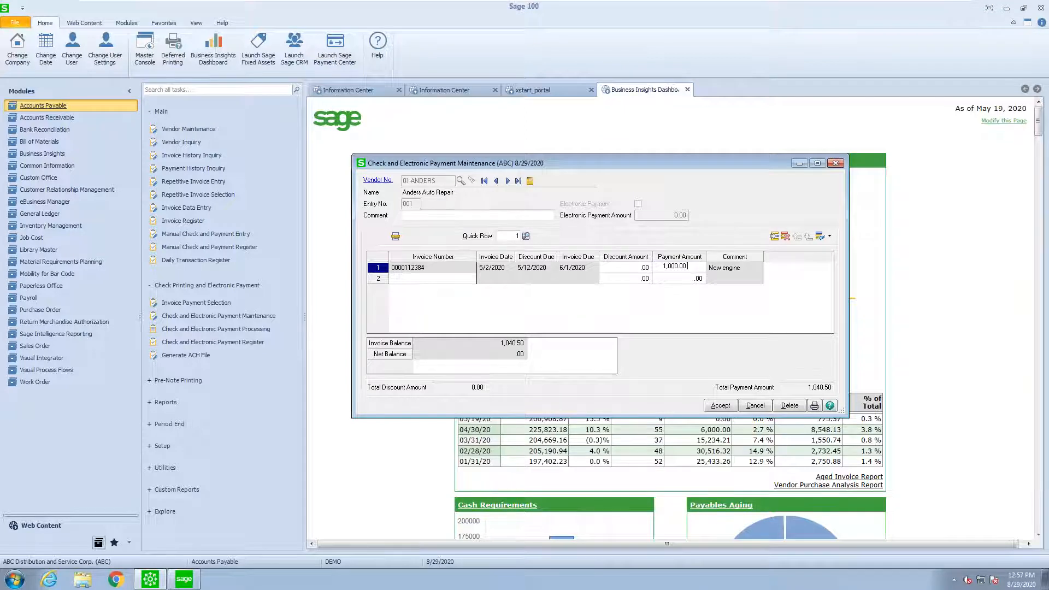
pyautogui.write('100000.00')
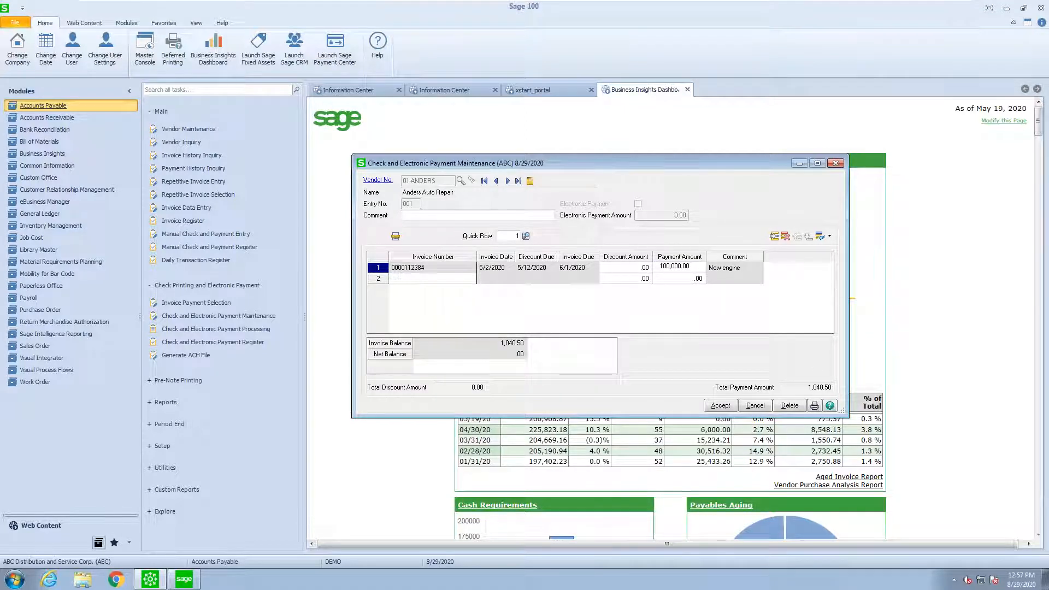
pyautogui.write('1,000.00')
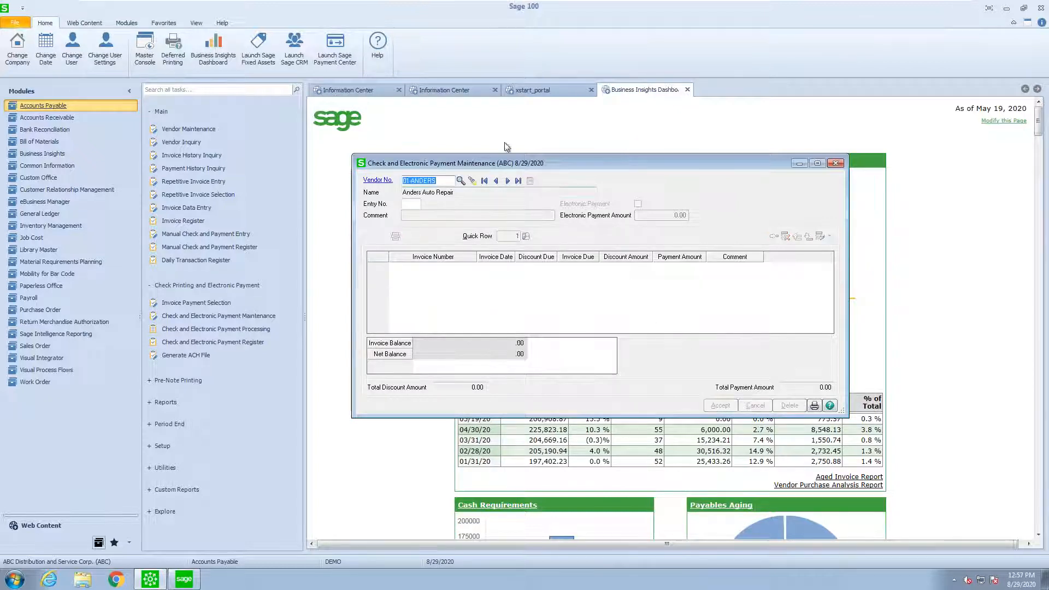
# Reopen and re-save the Airway Property payment entry.
pyautogui.click(460, 181)
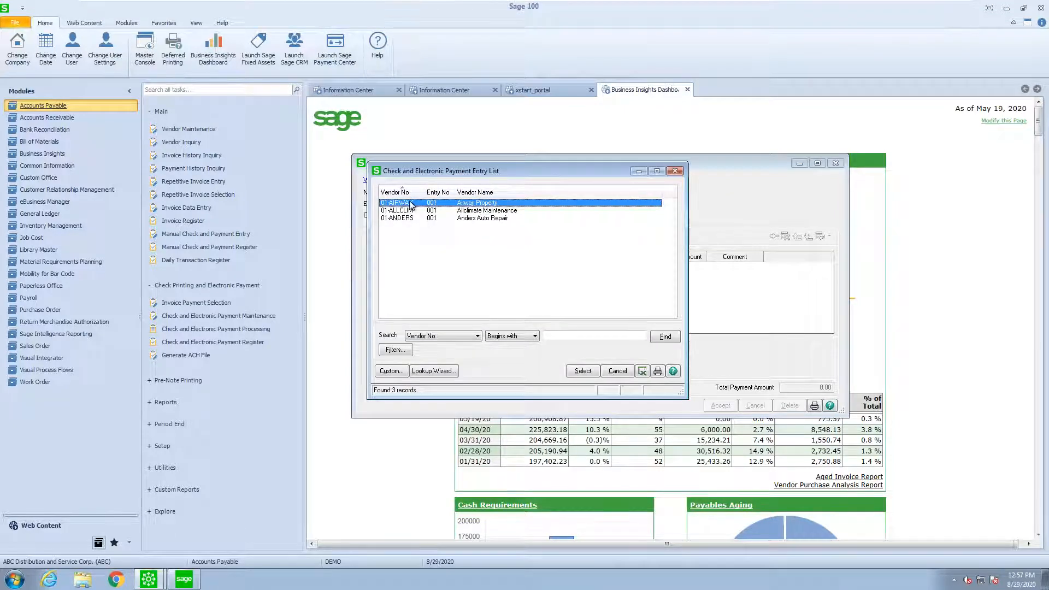
pyautogui.click(582, 370)
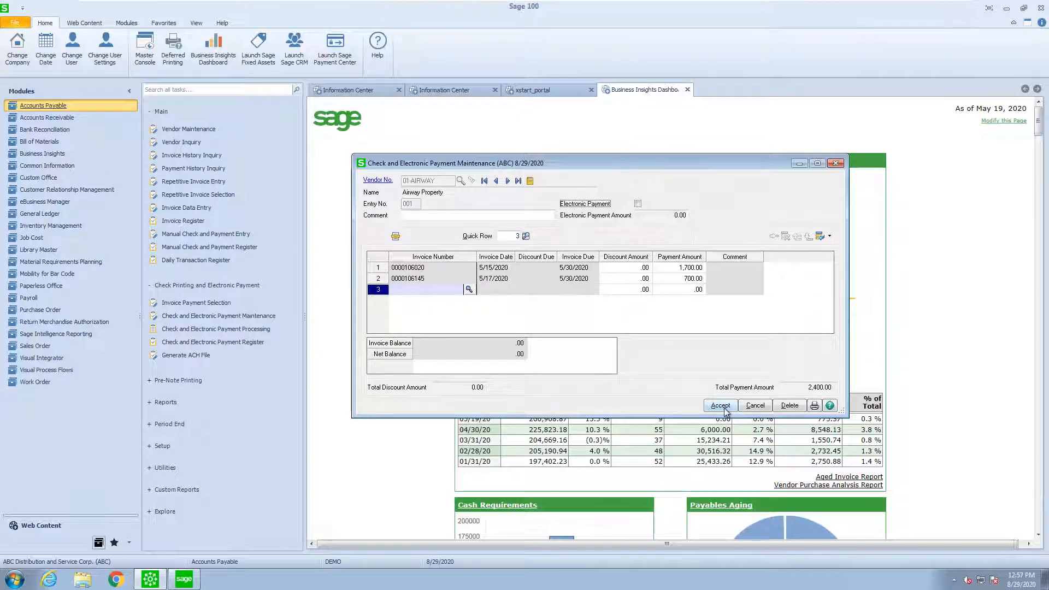
pyautogui.click(721, 406)
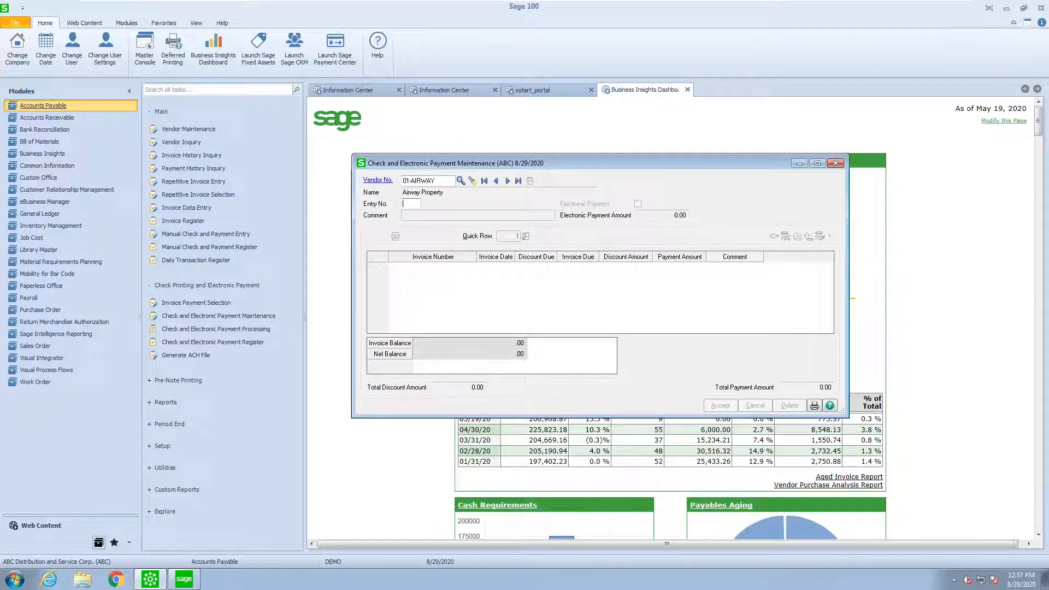
# Add paper-check entry 002 paying Airway Property's invoice 2233445 for 950.00.
pyautogui.write('002')
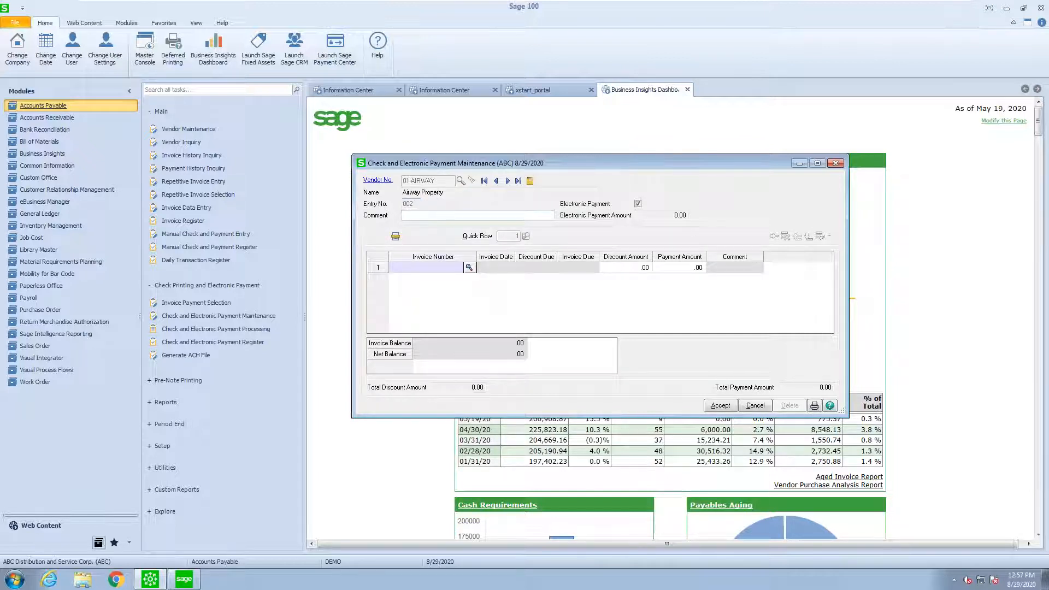
pyautogui.click(636, 203)
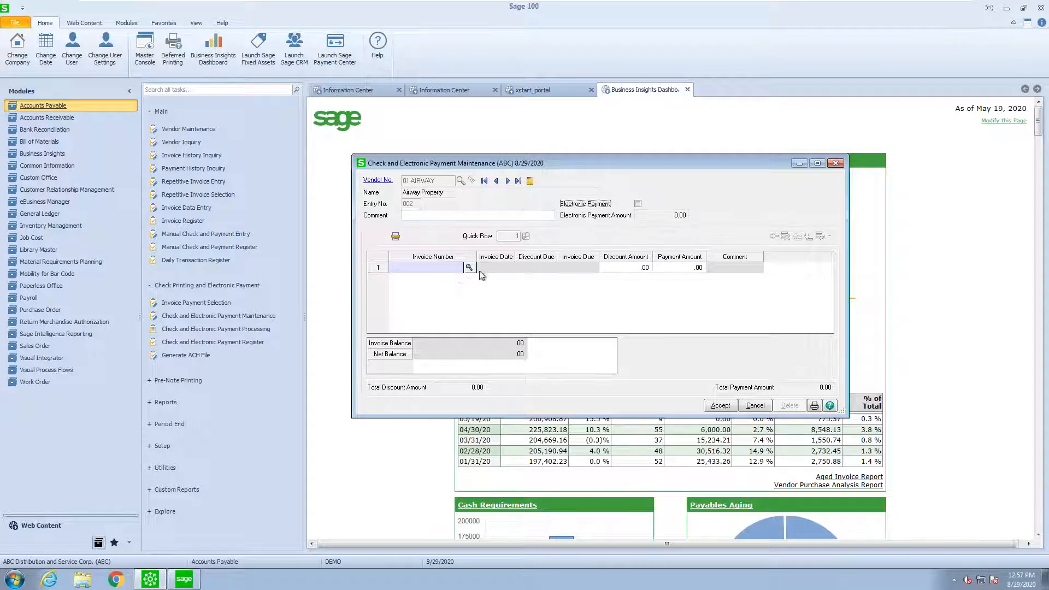
pyautogui.click(469, 267)
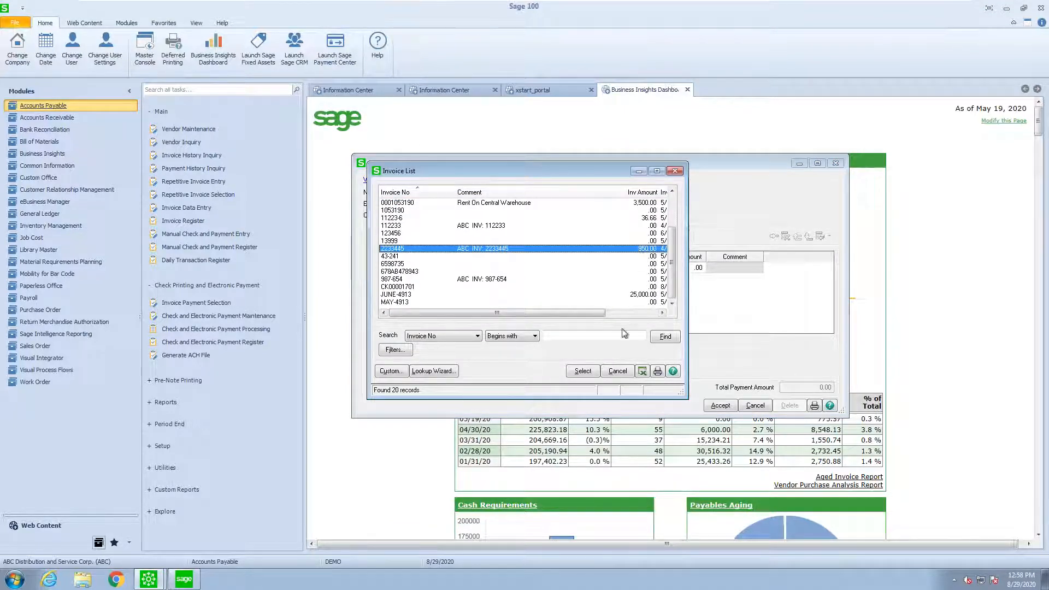
pyautogui.click(581, 370)
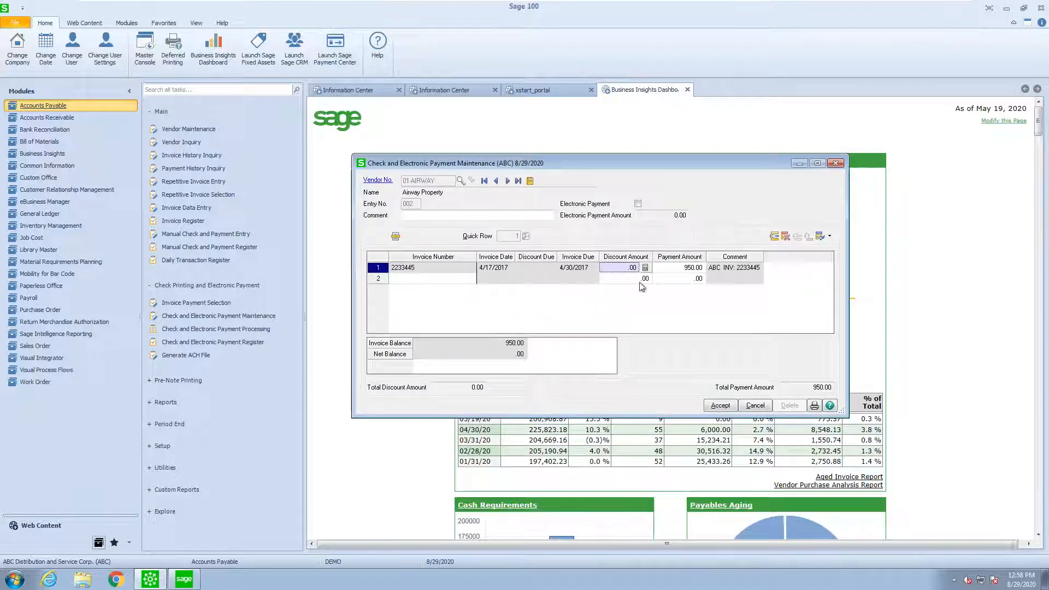
pyautogui.click(679, 267)
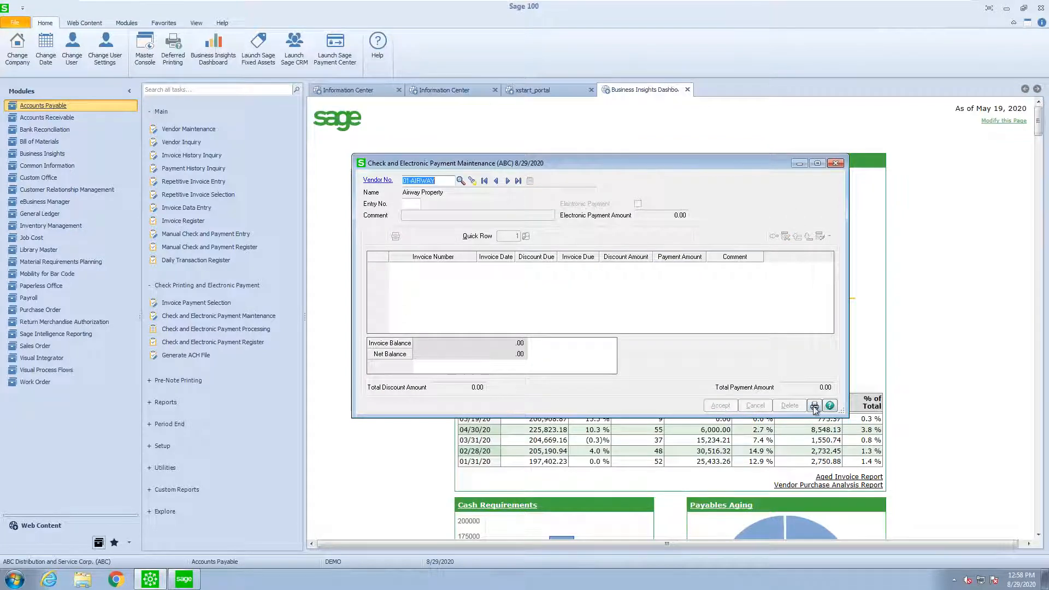
# Preview the Invoice Payment Selection Listing.
pyautogui.click(814, 406)
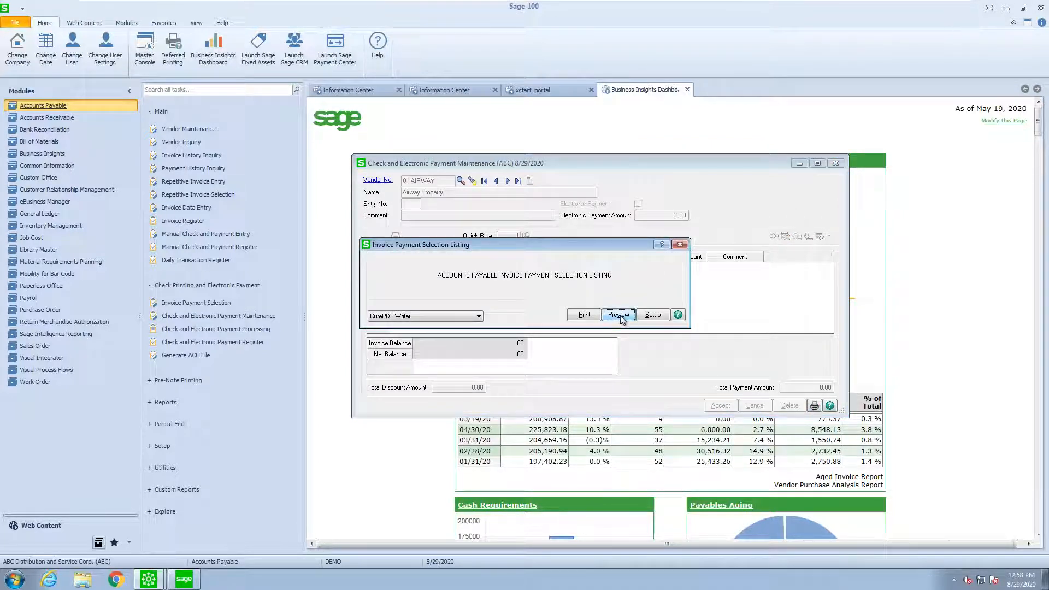
pyautogui.click(617, 314)
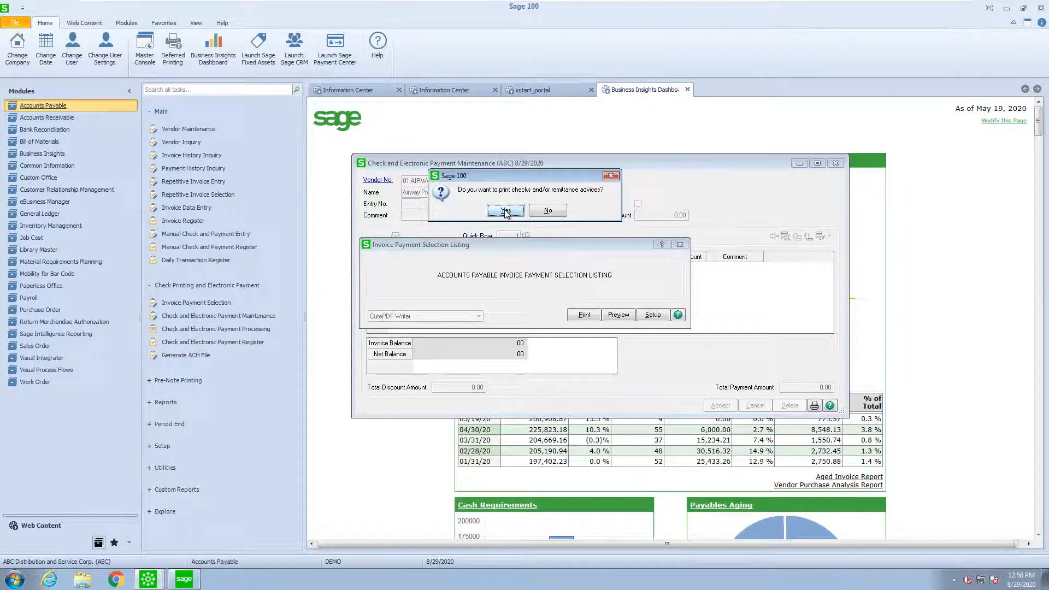
# Print checks only, from Wells Fargo Checking on MICR CHECK form starting at 000018.
pyautogui.click(548, 211)
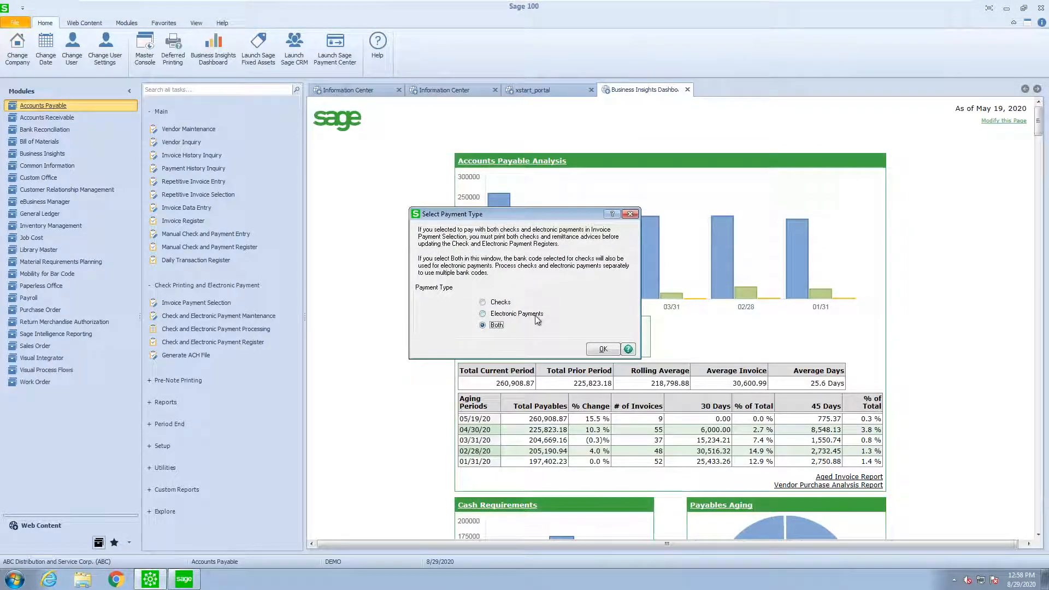
pyautogui.moveTo(505, 306)
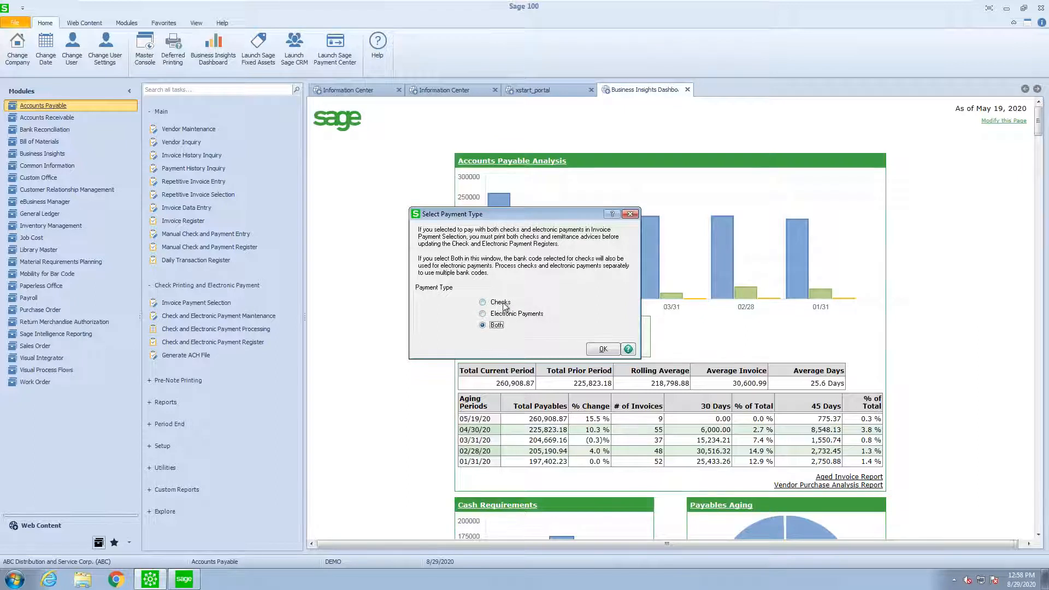
pyautogui.click(482, 301)
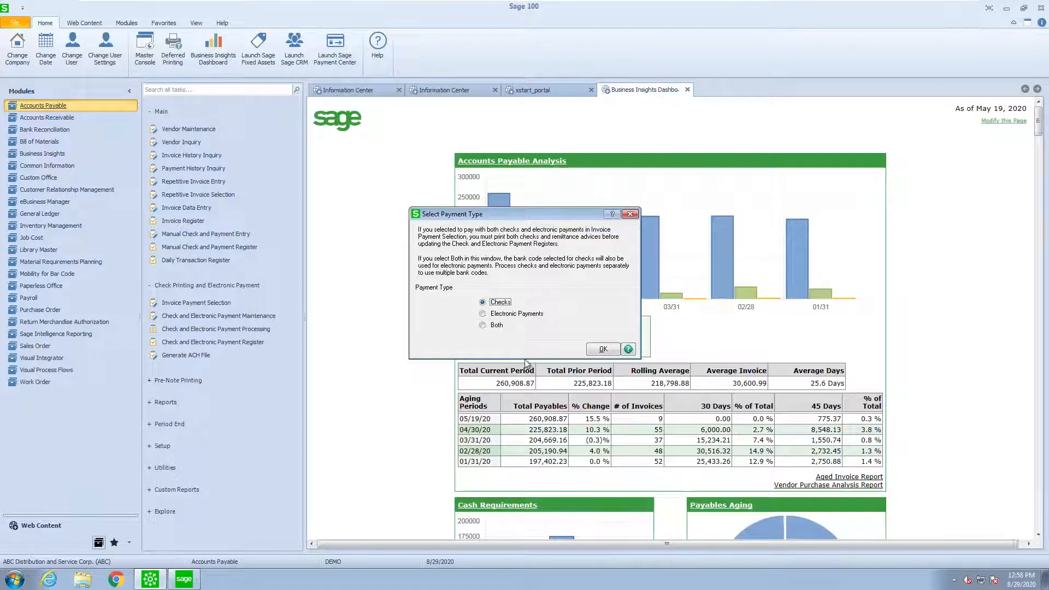
pyautogui.click(602, 349)
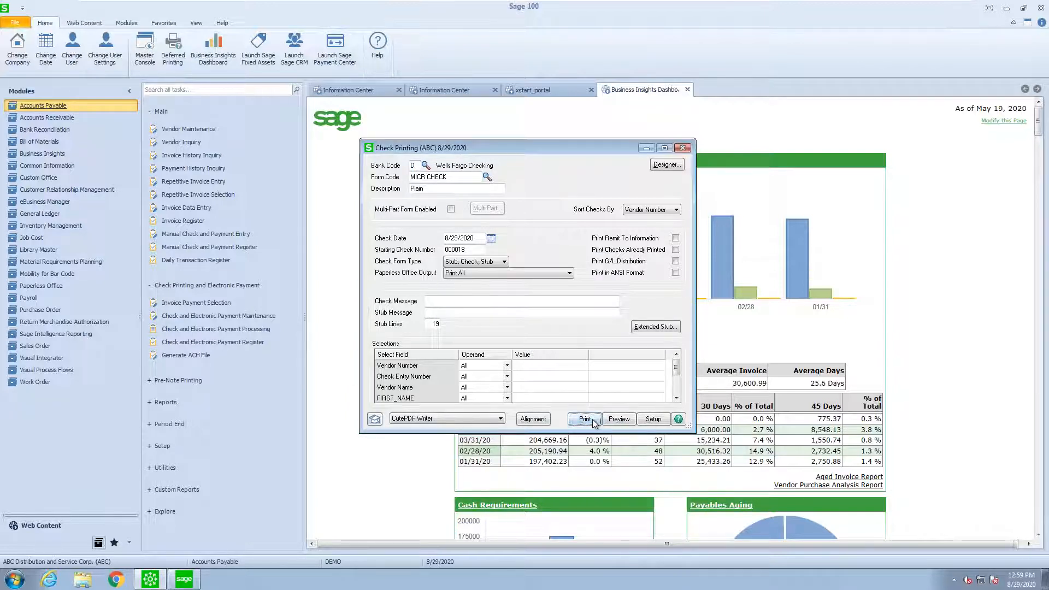
# Print the checks, skip the PDF save, and confirm 000021 as the last check printed.
pyautogui.click(583, 419)
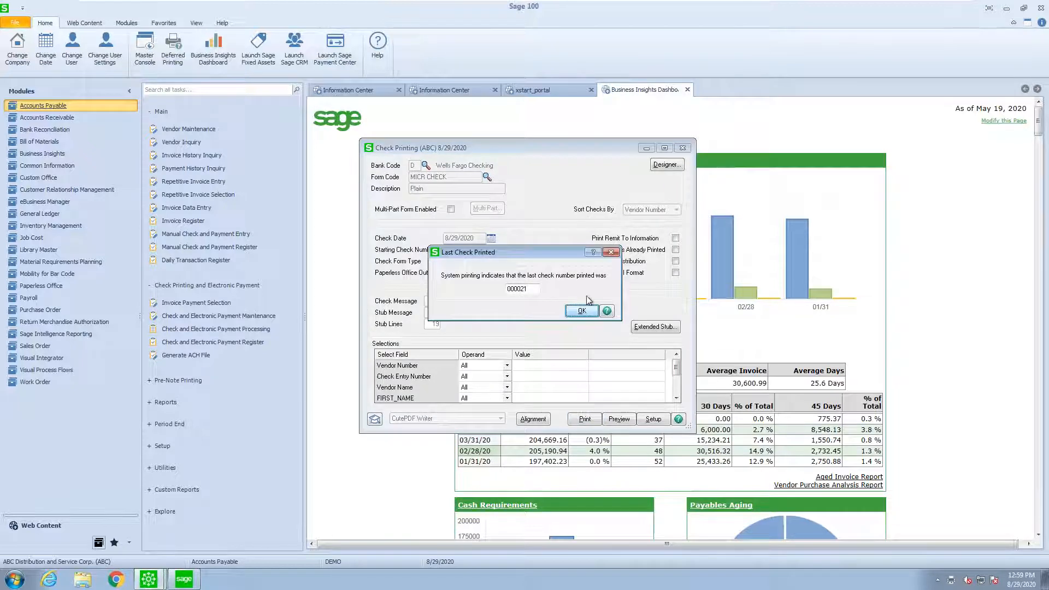
pyautogui.click(581, 310)
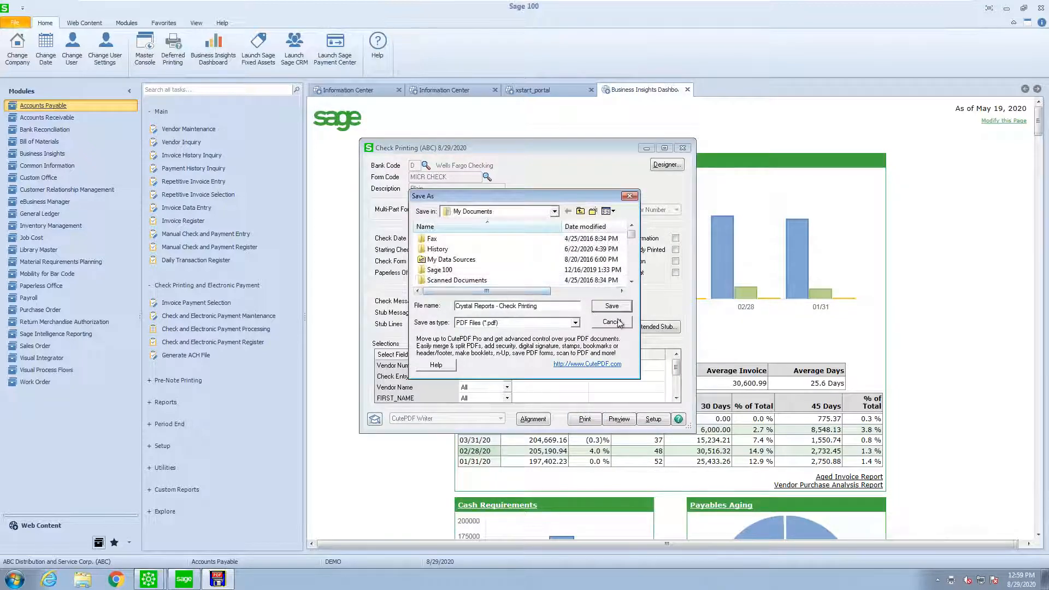
pyautogui.click(610, 306)
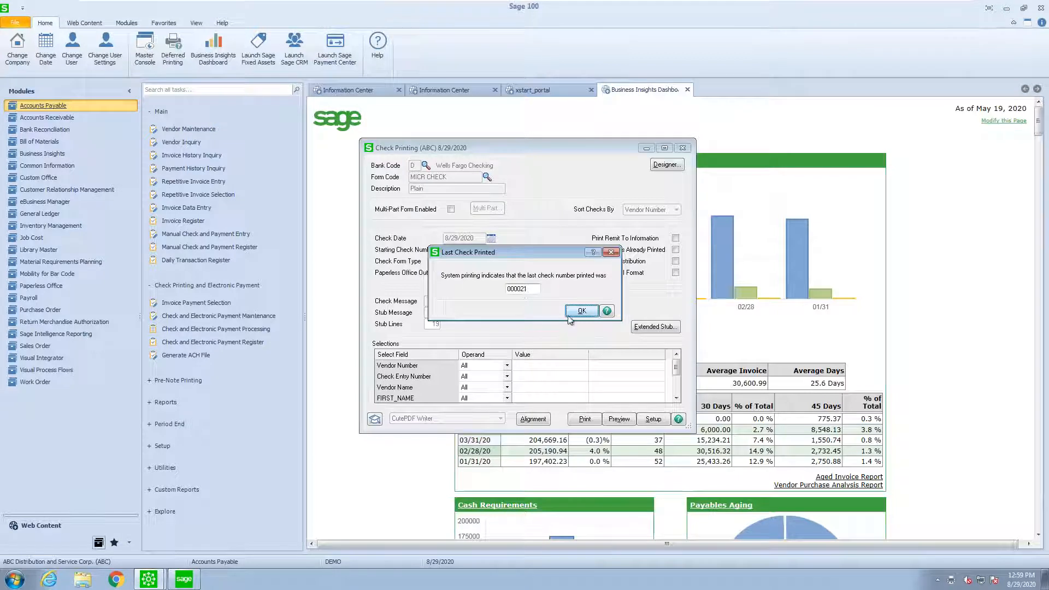
pyautogui.click(581, 311)
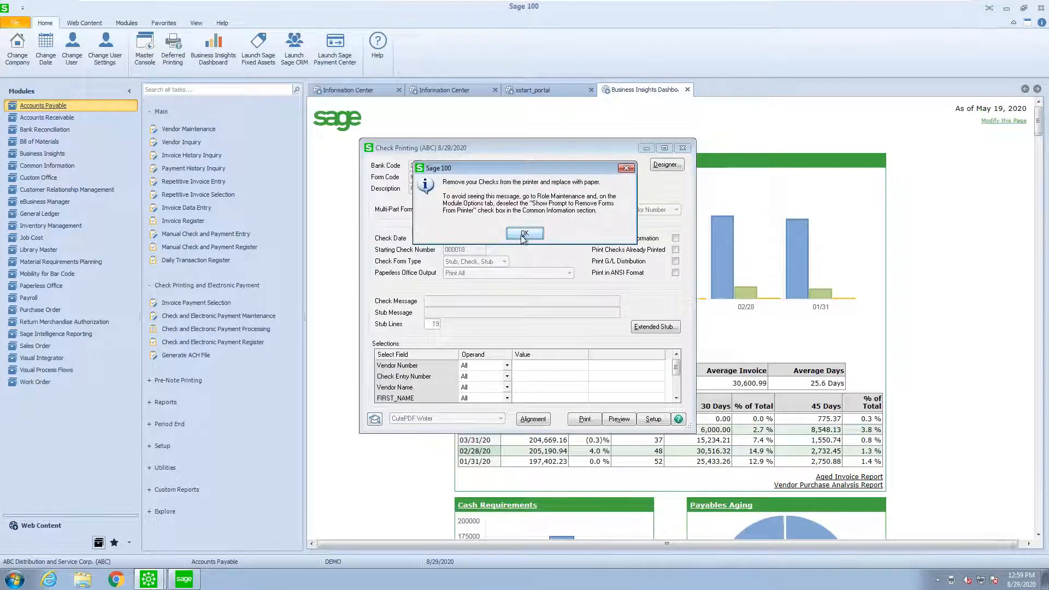
pyautogui.click(524, 233)
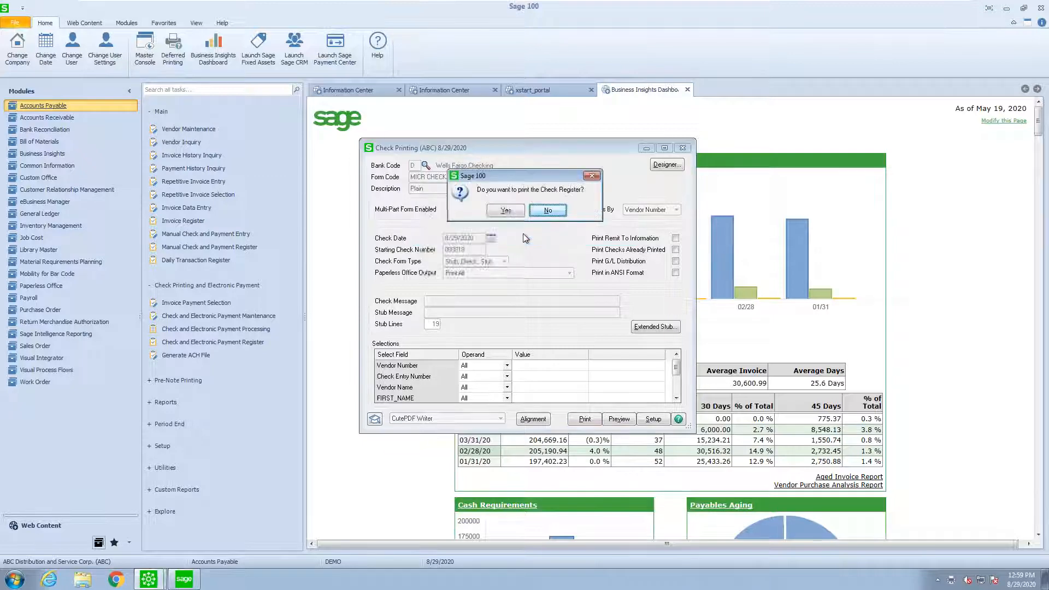
pyautogui.click(548, 210)
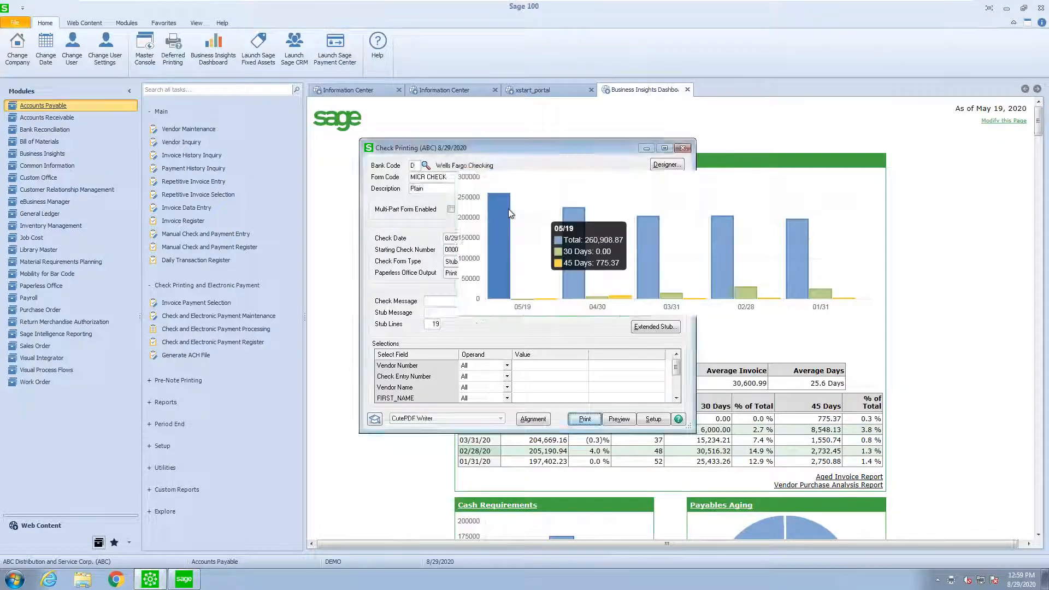
# Preview the 4,425.00 check register, close the preview, and confirm updating it.
pyautogui.click(584, 419)
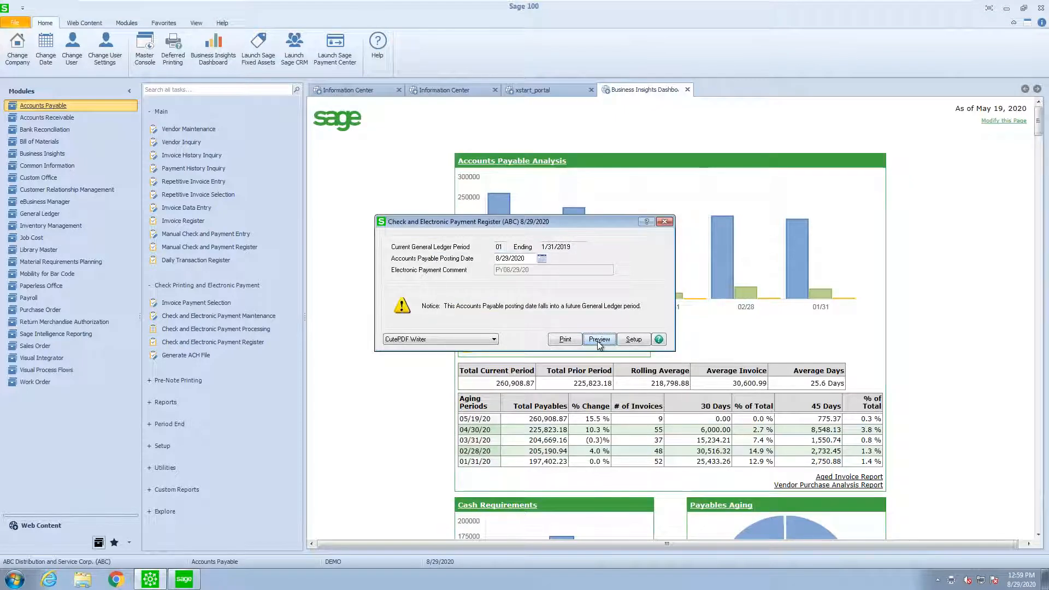
pyautogui.click(598, 339)
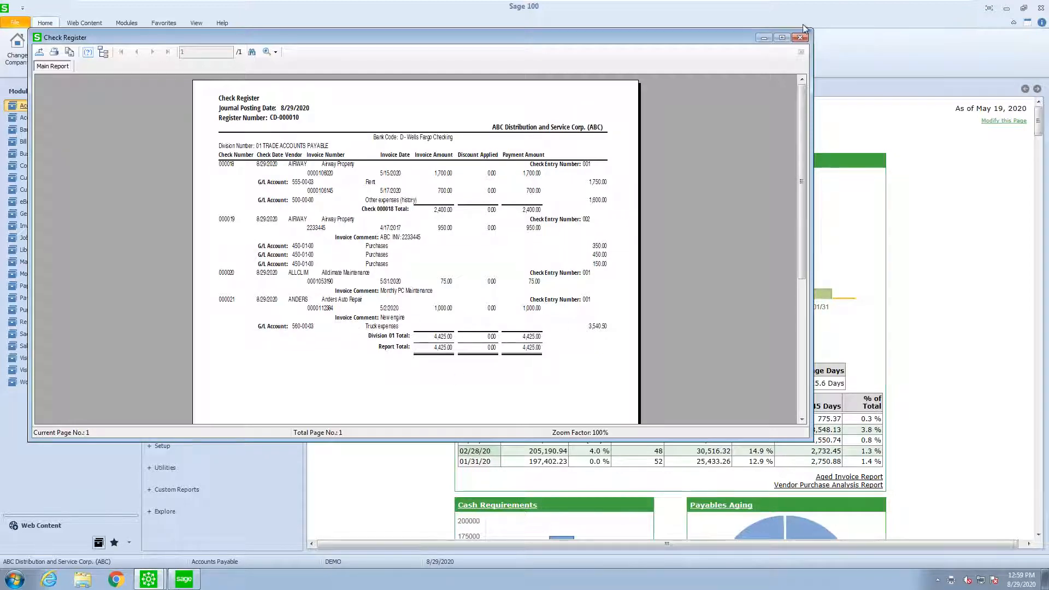
pyautogui.click(800, 37)
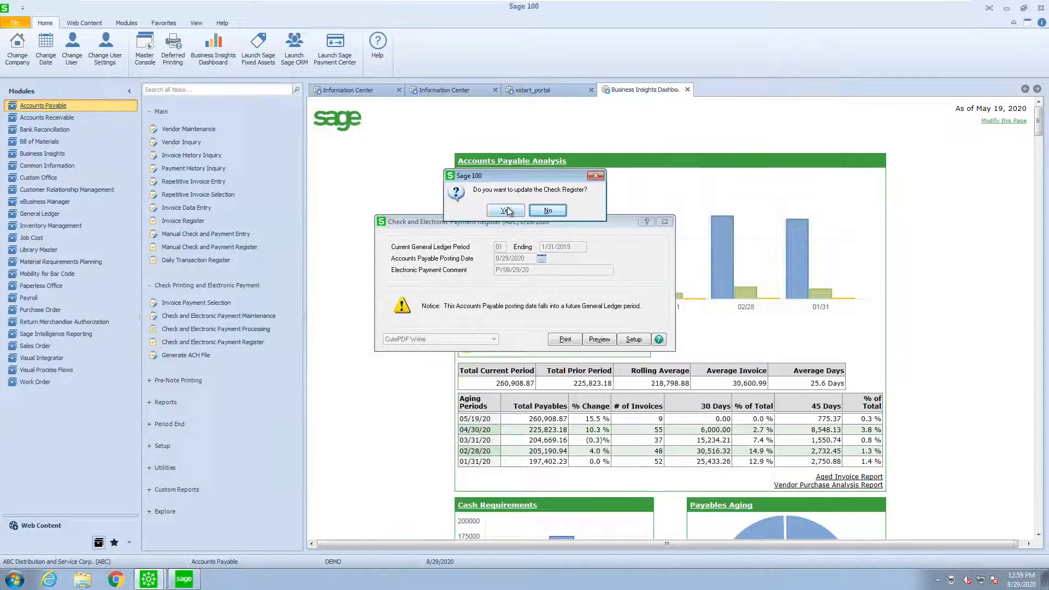
pyautogui.click(504, 210)
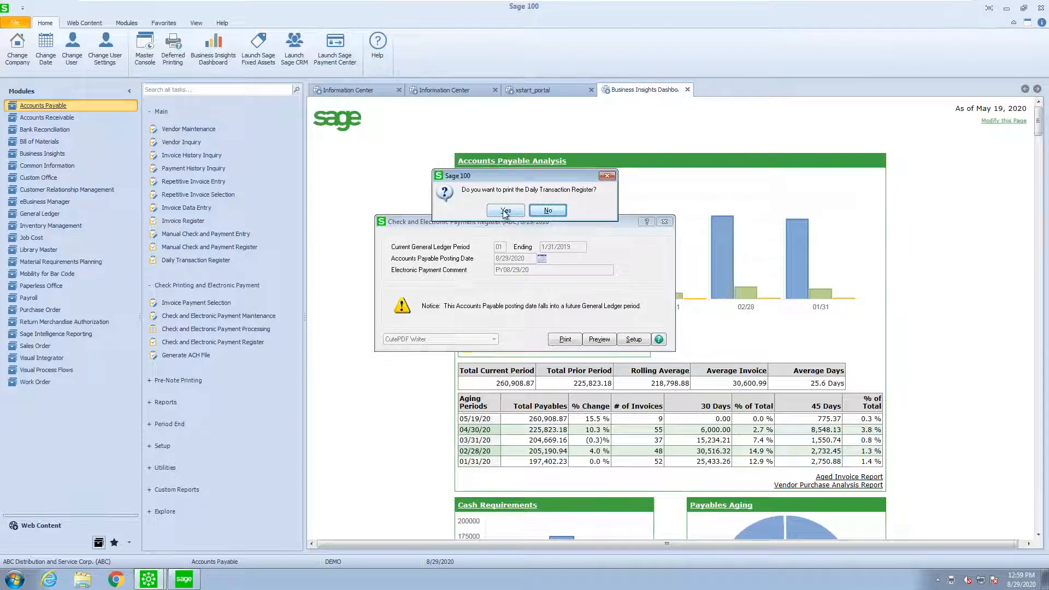
# Preview the Daily Transaction Register posting 4,425.00 debit and credit, then close the preview.
pyautogui.click(504, 210)
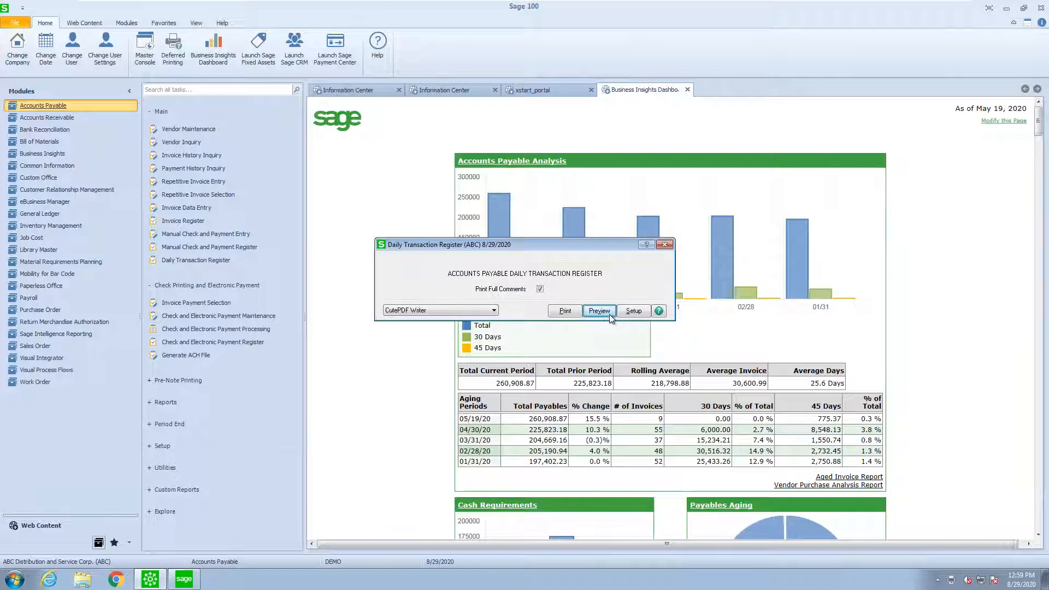
pyautogui.click(599, 310)
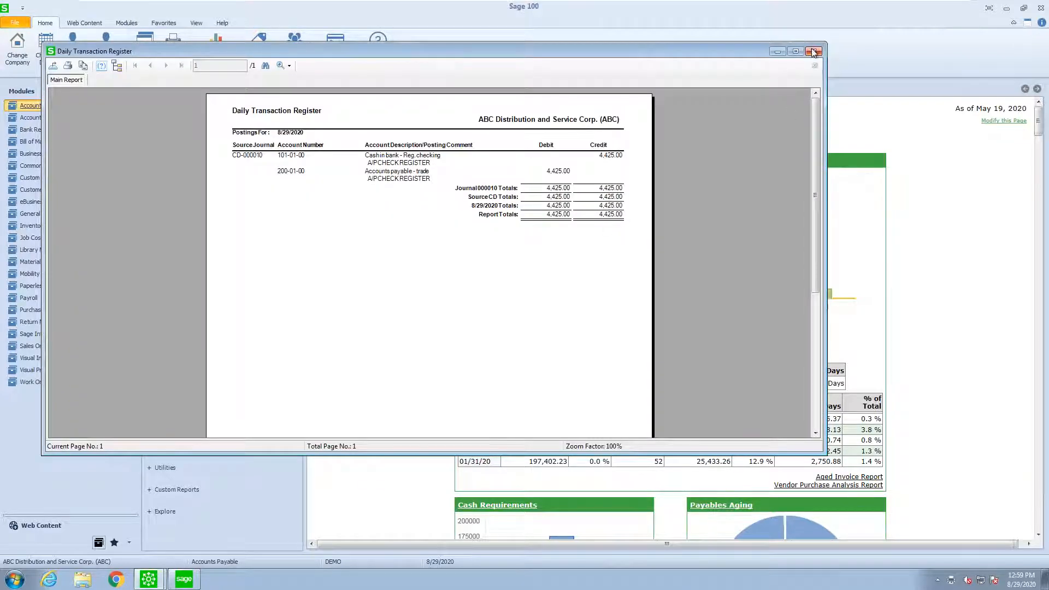
pyautogui.click(814, 51)
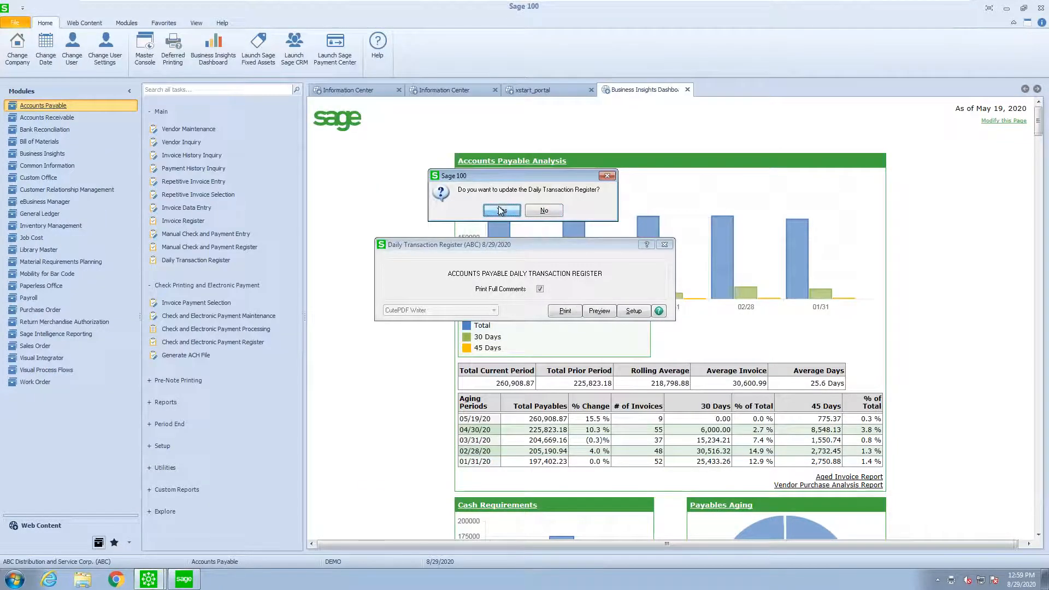